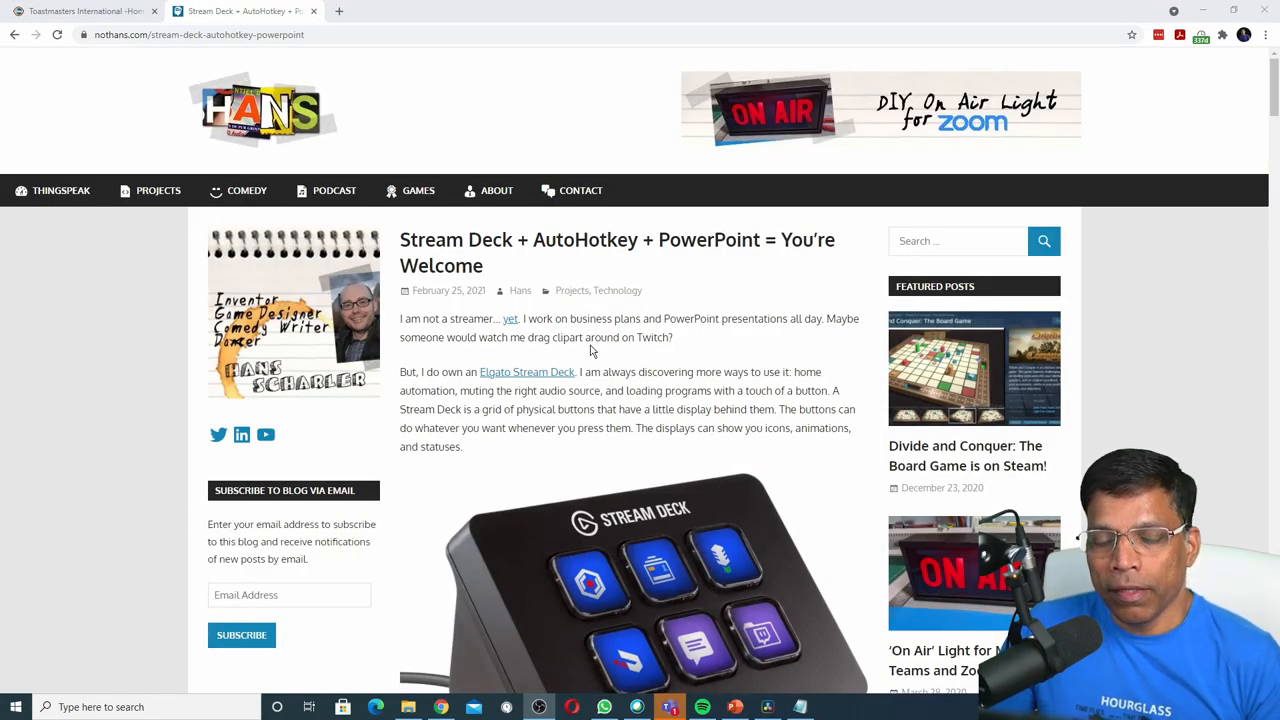
{"action": "mouse_move", "coordinate": [521, 283]}
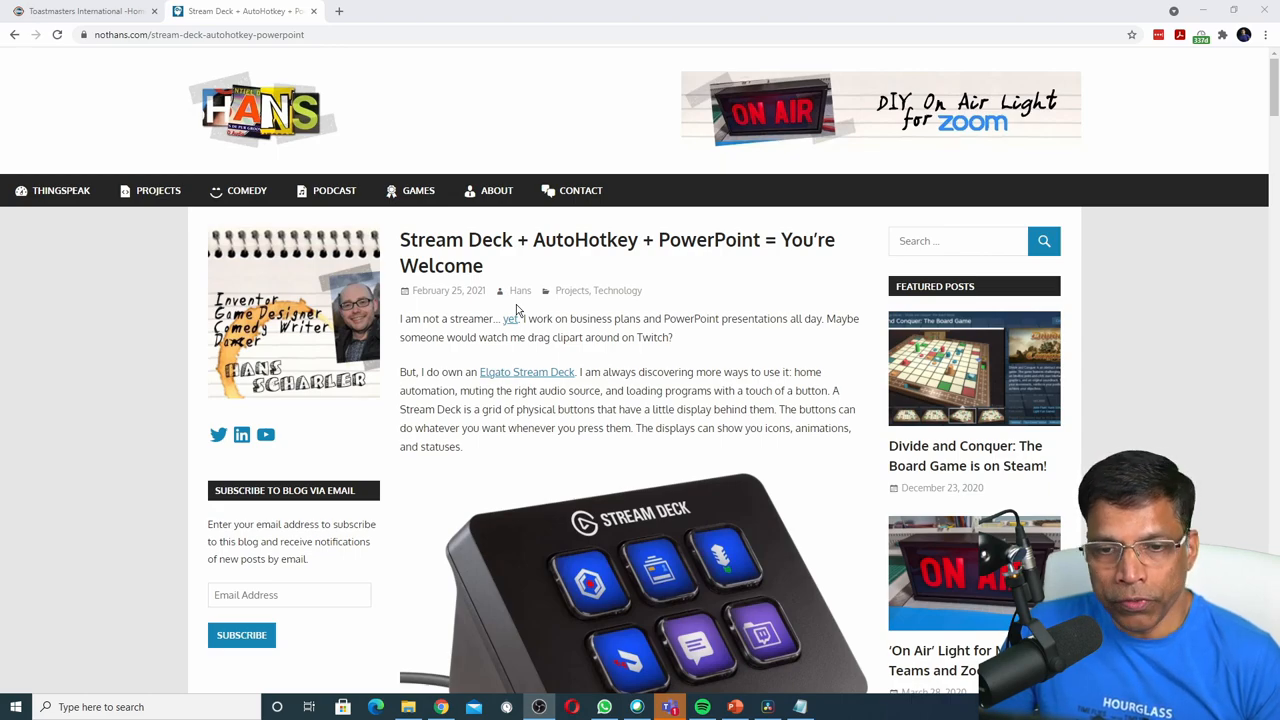
{"action": "mouse_move", "coordinate": [590, 367]}
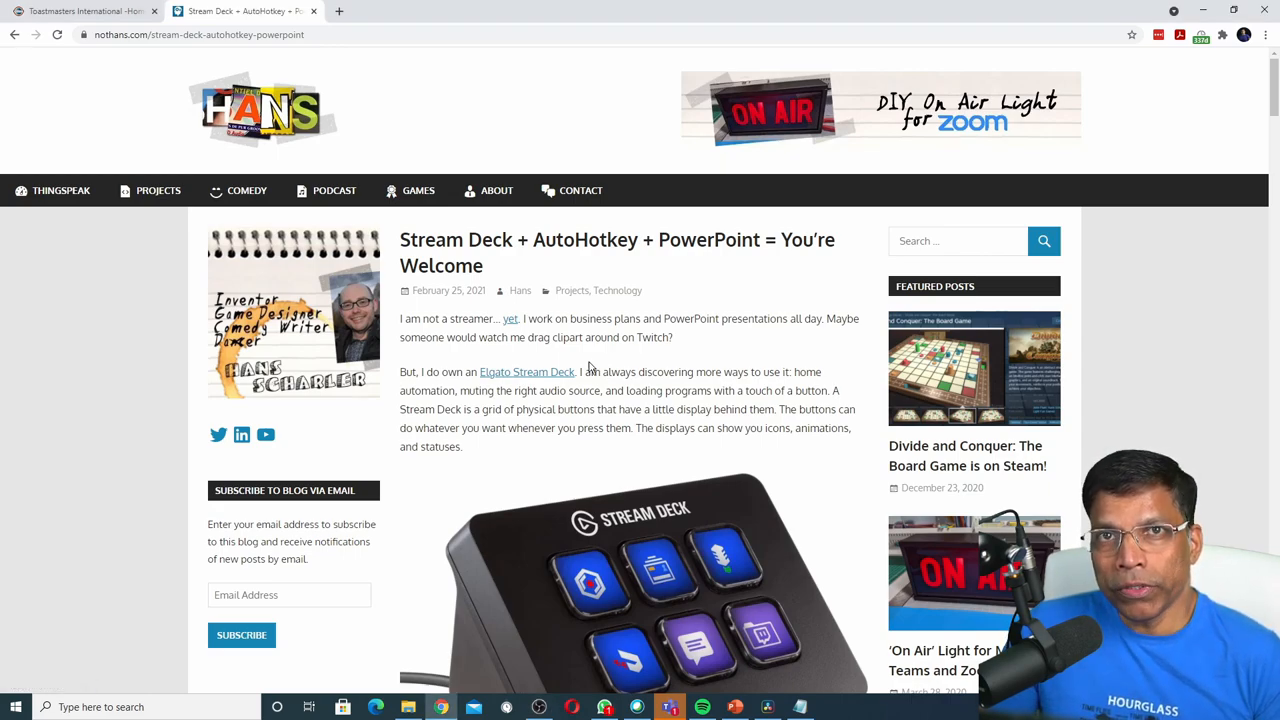
Follow the article's AutoHotkey link to autohotkey.com and download the current version installer
{"action": "scroll", "scroll_direction": "down", "scroll_amount": 3}
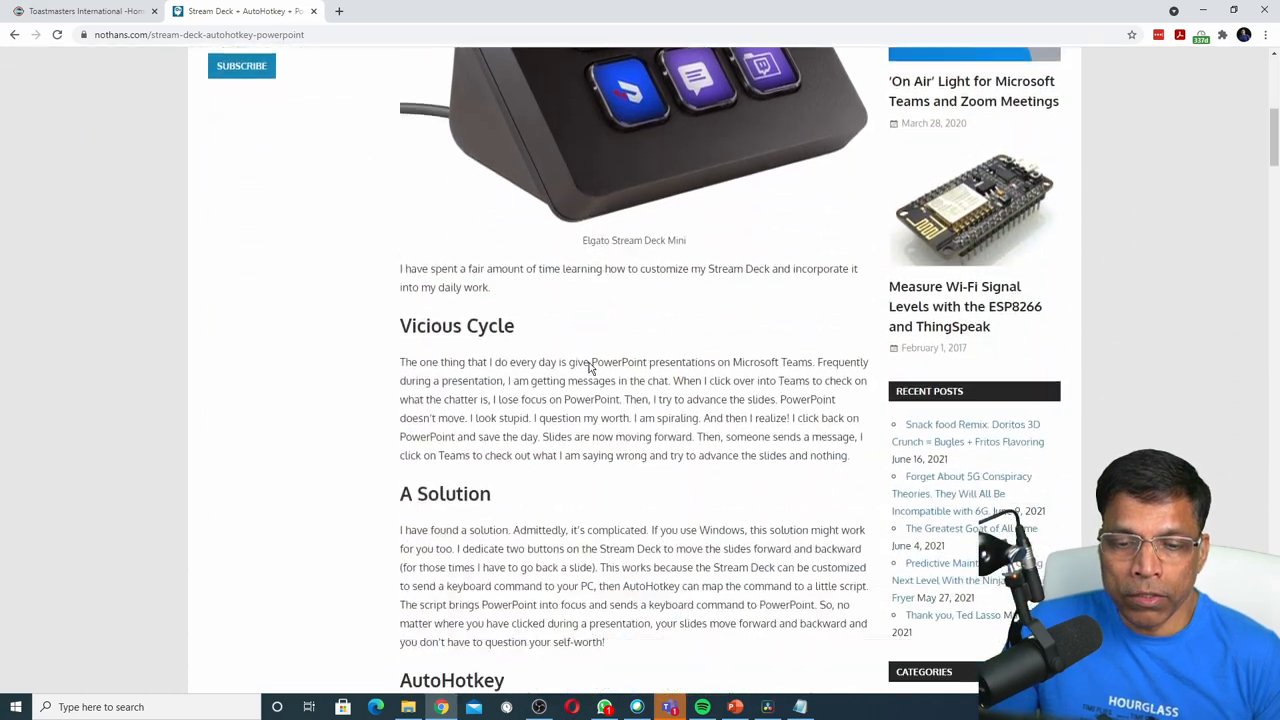
{"action": "scroll", "scroll_direction": "down", "scroll_amount": 3}
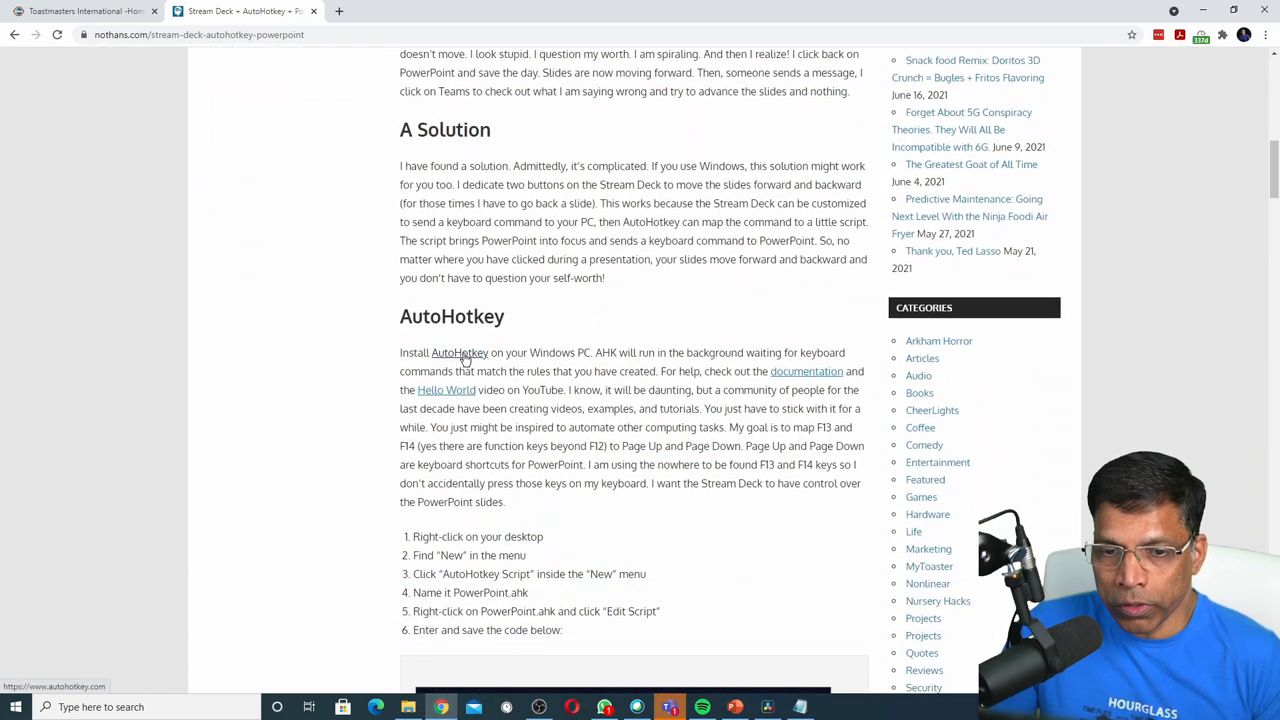
{"action": "left_click", "coordinate": [459, 352]}
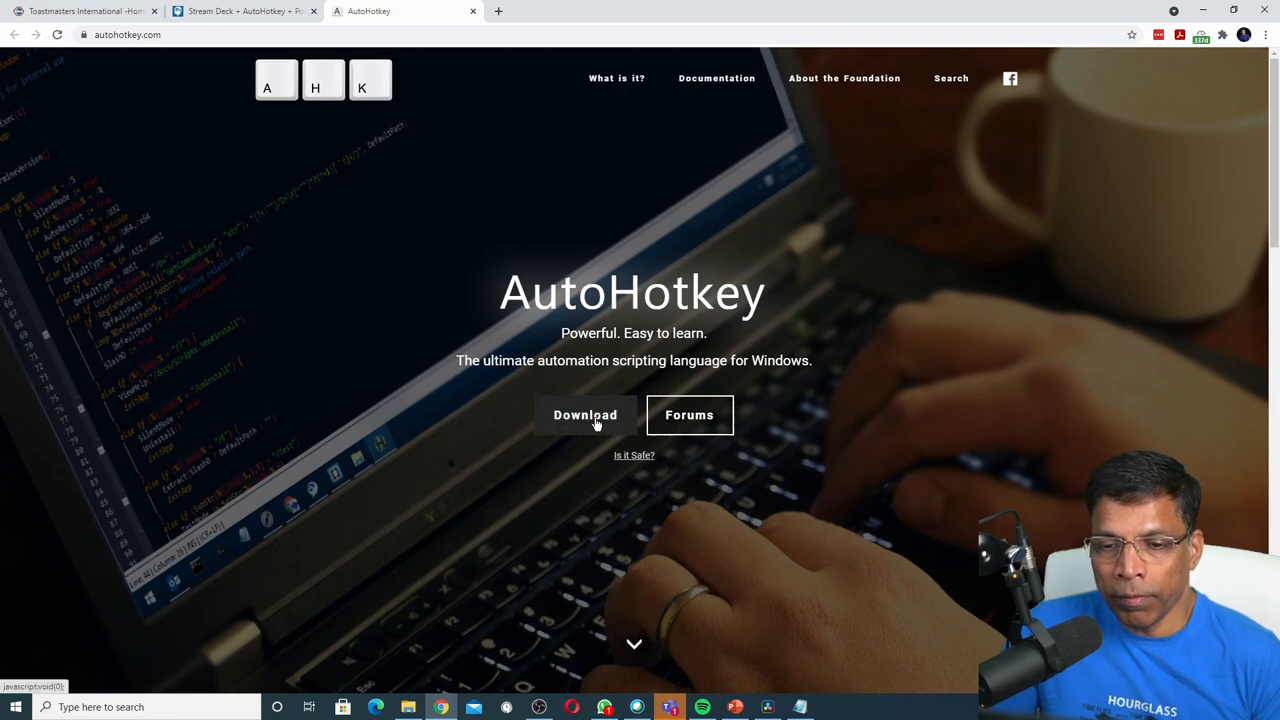
{"action": "left_click", "coordinate": [585, 415]}
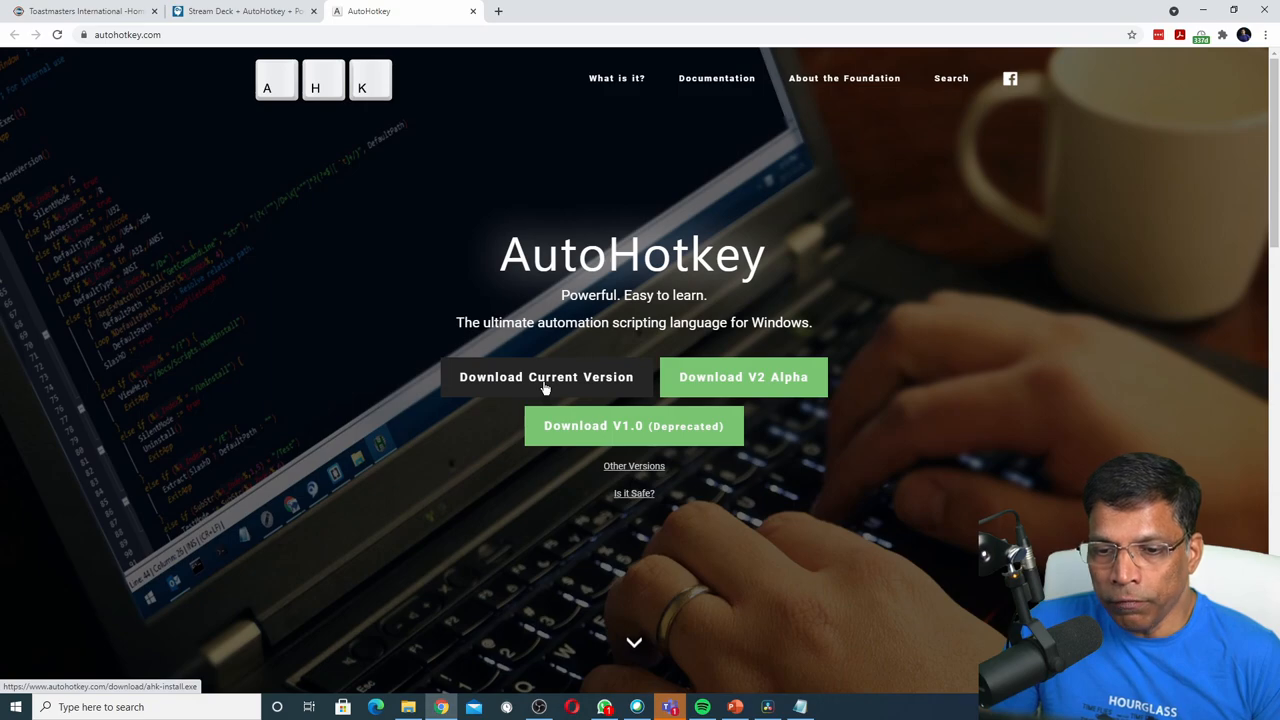
{"action": "left_click", "coordinate": [546, 377]}
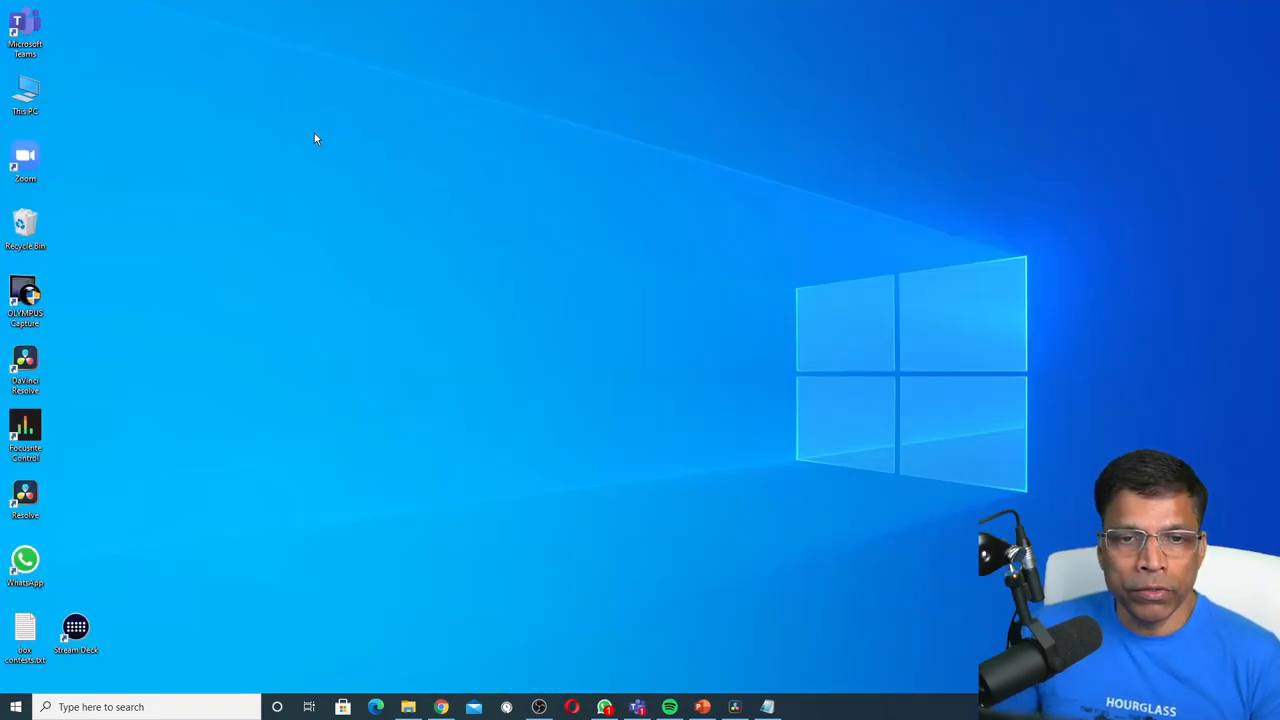
Create a desktop AutoHotkey script called PowerPoint Navigation and open it in Notepad
{"action": "right_click", "coordinate": [315, 138]}
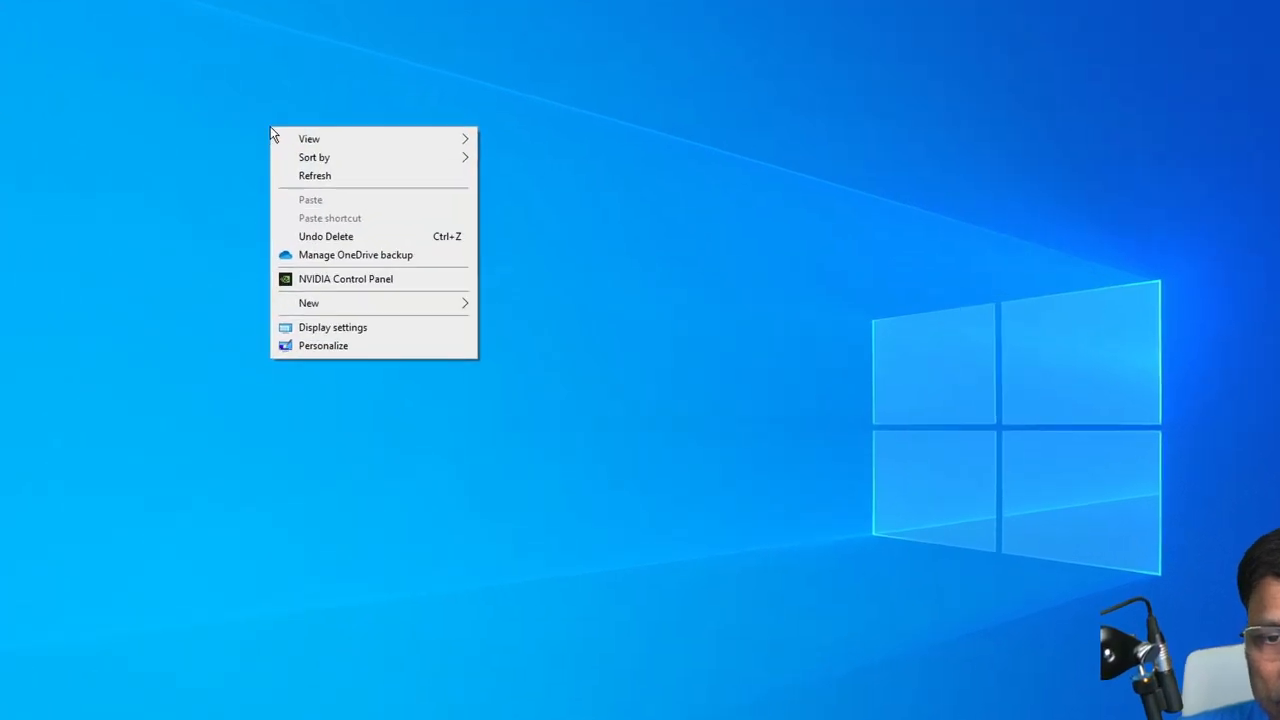
{"action": "left_click", "coordinate": [309, 303]}
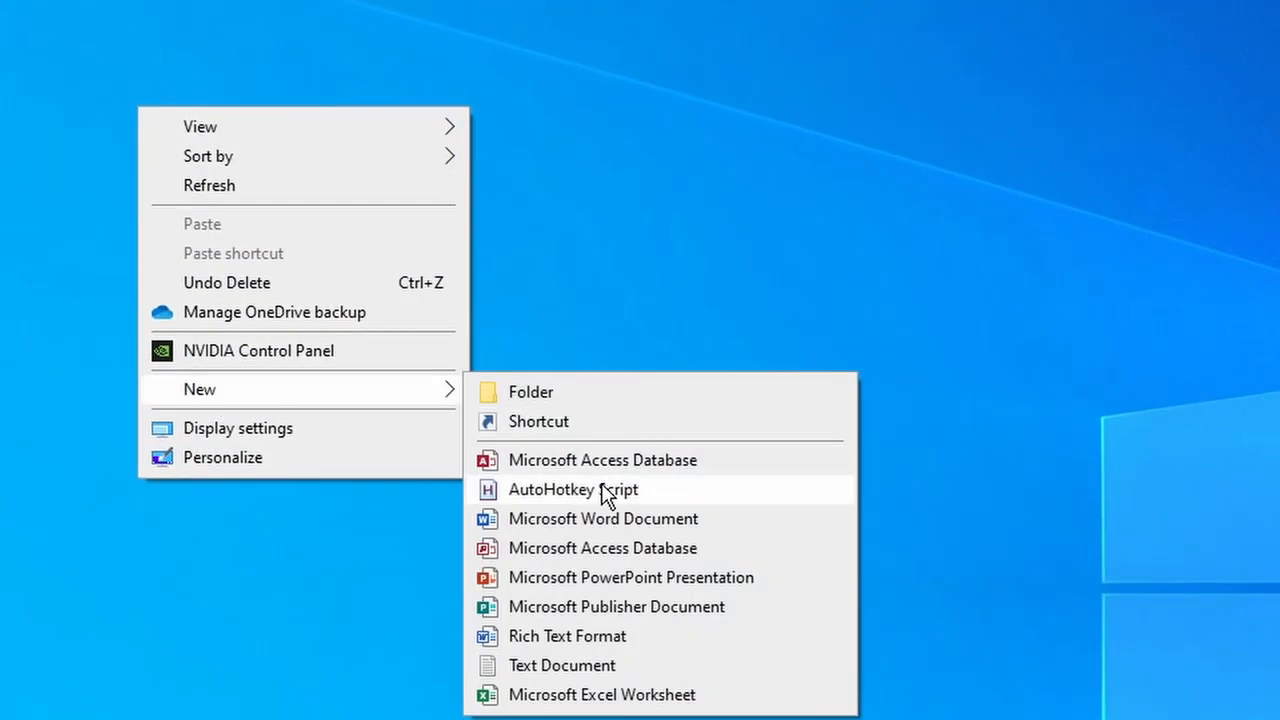
{"action": "mouse_move", "coordinate": [605, 500]}
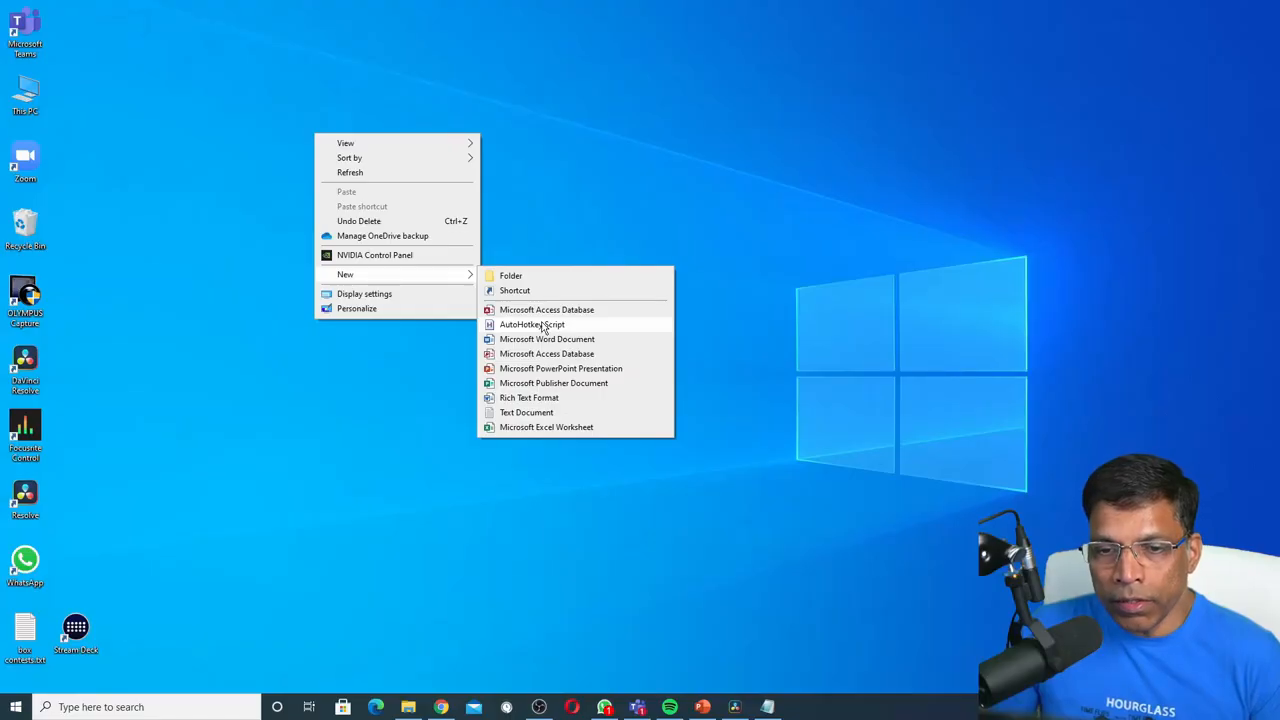
{"action": "left_click", "coordinate": [531, 324]}
{"action": "type", "text": "PowerPoint Navigation.ahk"}
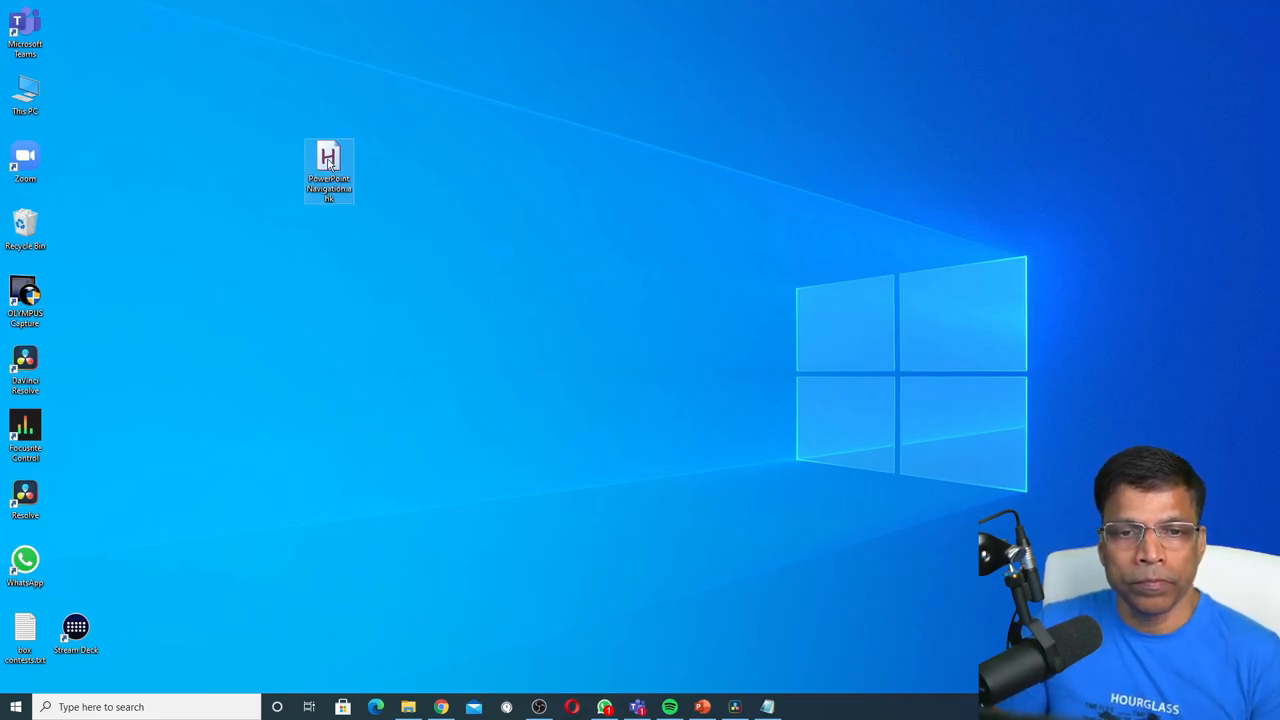
{"action": "right_click", "coordinate": [329, 160]}
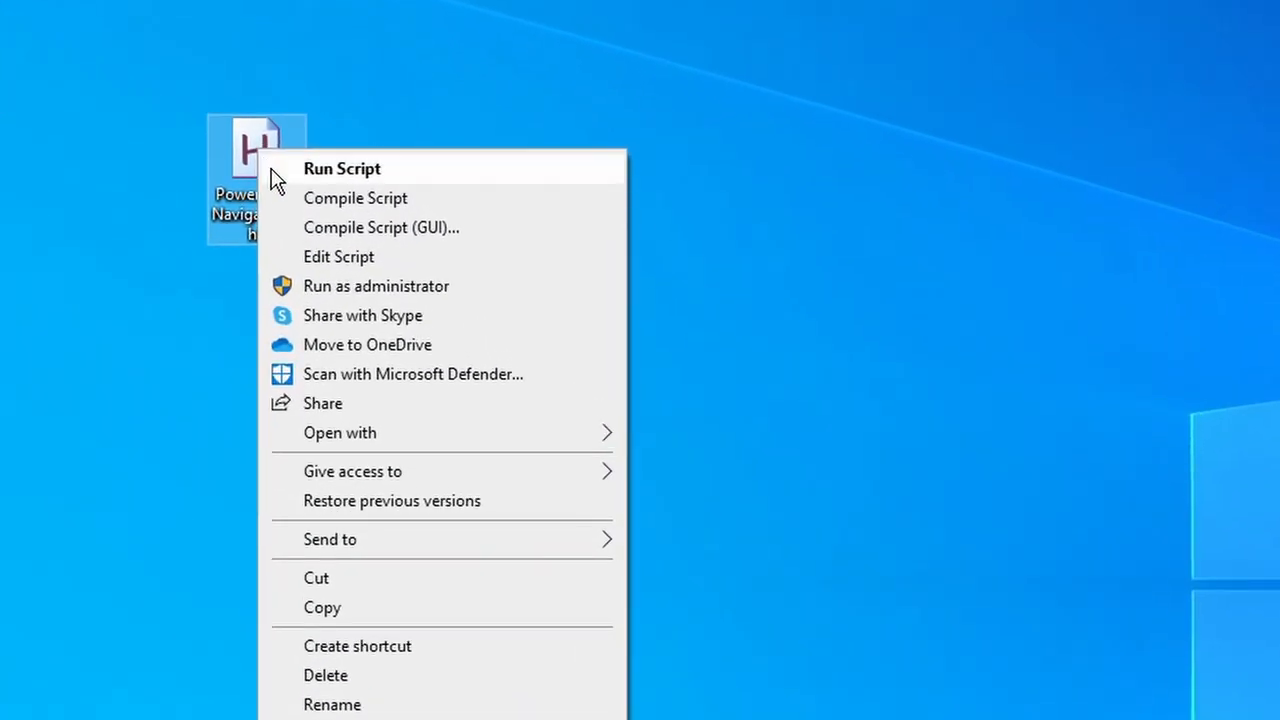
{"action": "left_click", "coordinate": [339, 257]}
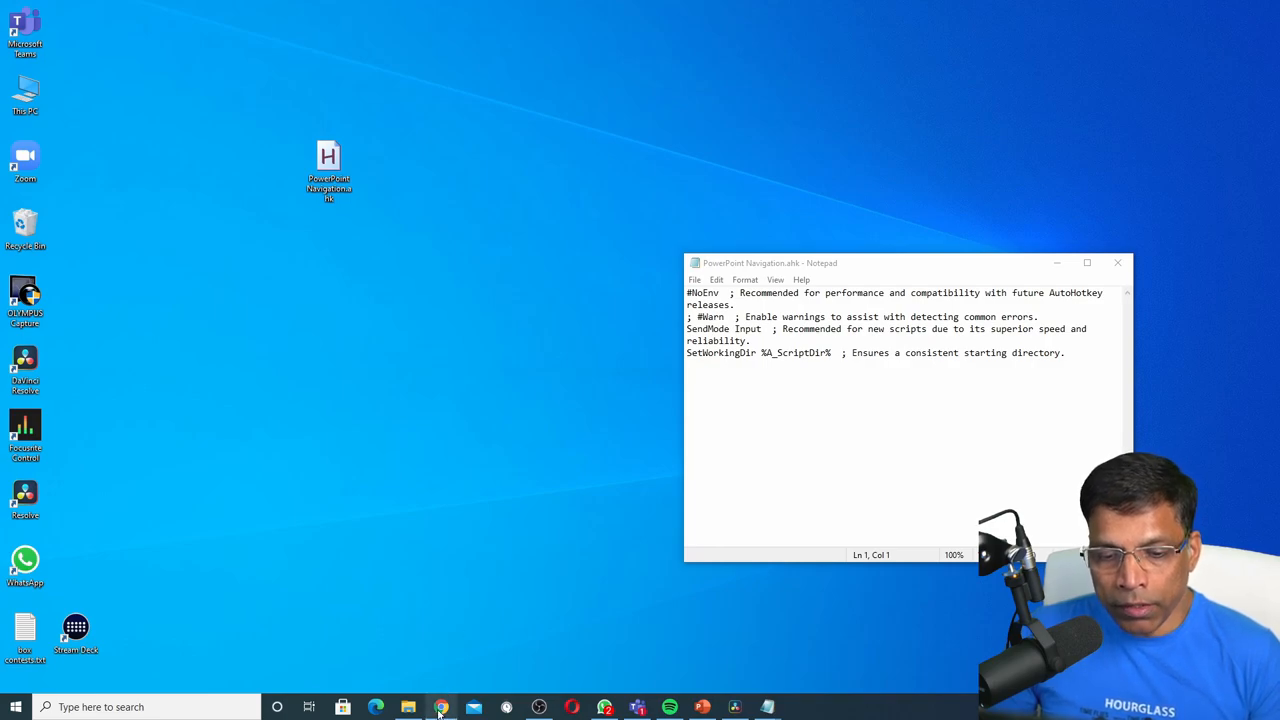
Copy the F13/F14 slide navigation code from the blog post into the script, then close Notepad
{"action": "left_click", "coordinate": [441, 707]}
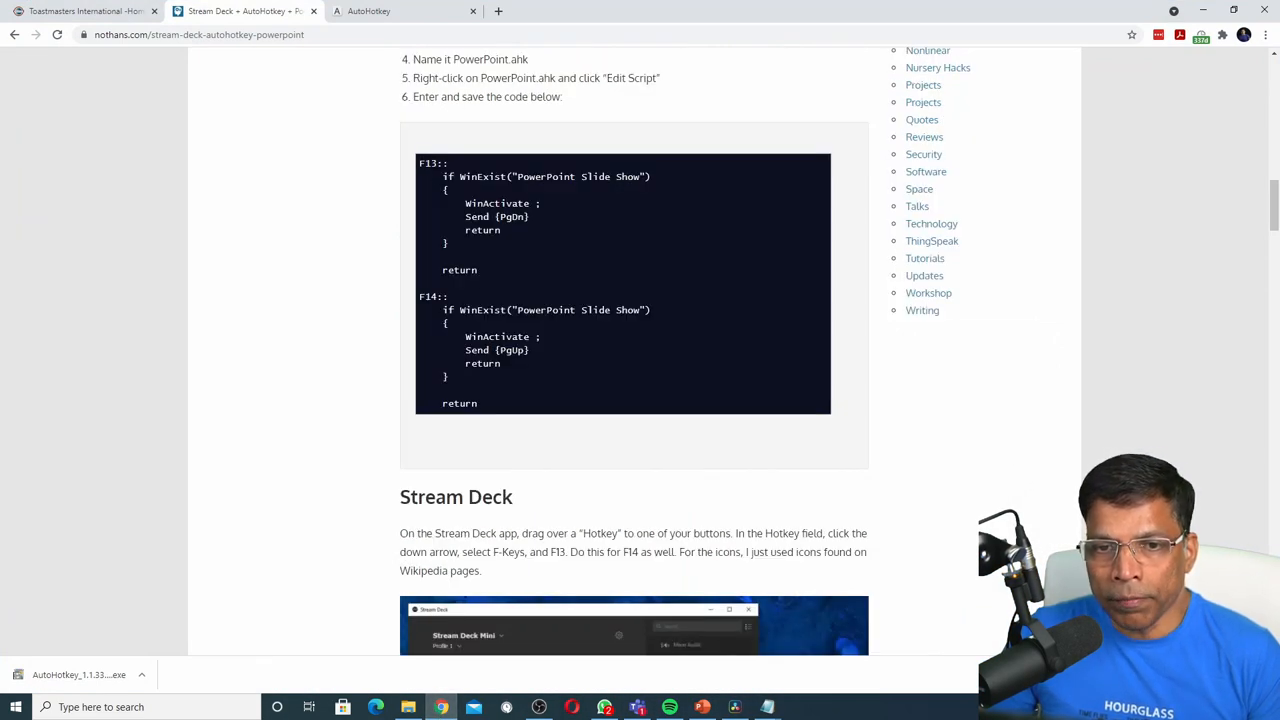
{"action": "left_click_drag", "start_coordinate": [420, 165], "coordinate": [515, 400]}
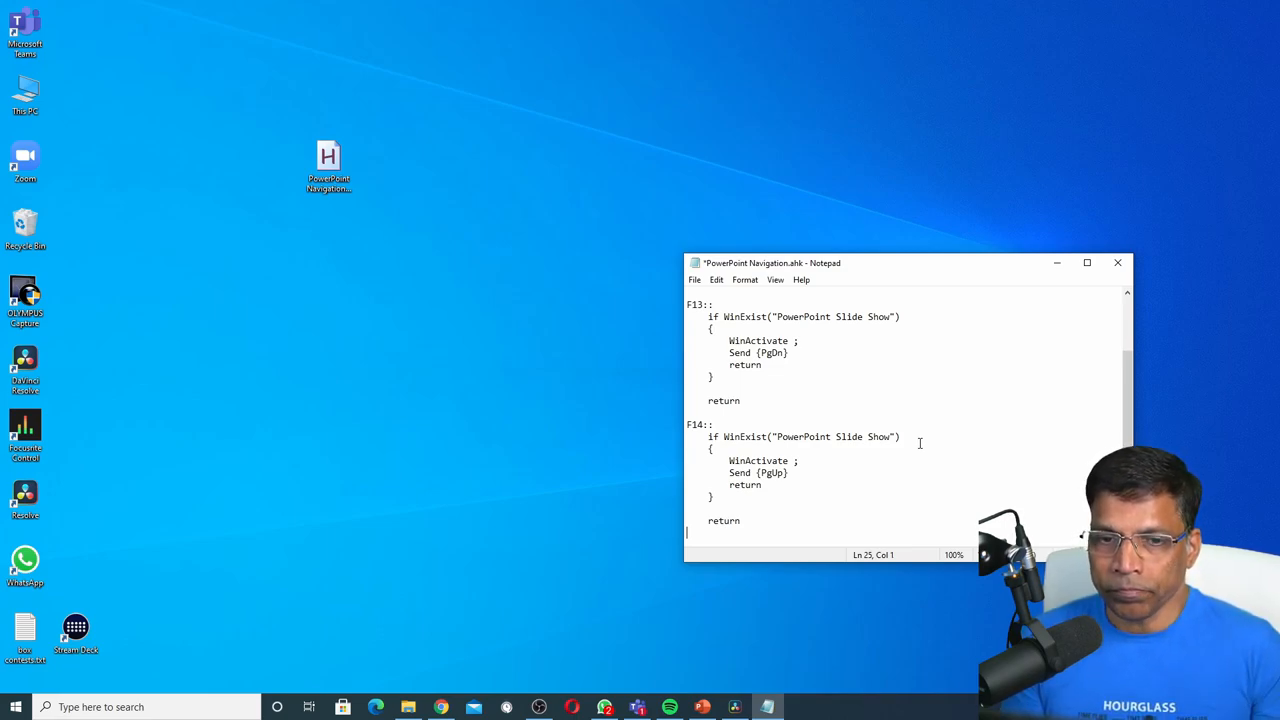
{"action": "left_click", "coordinate": [694, 279]}
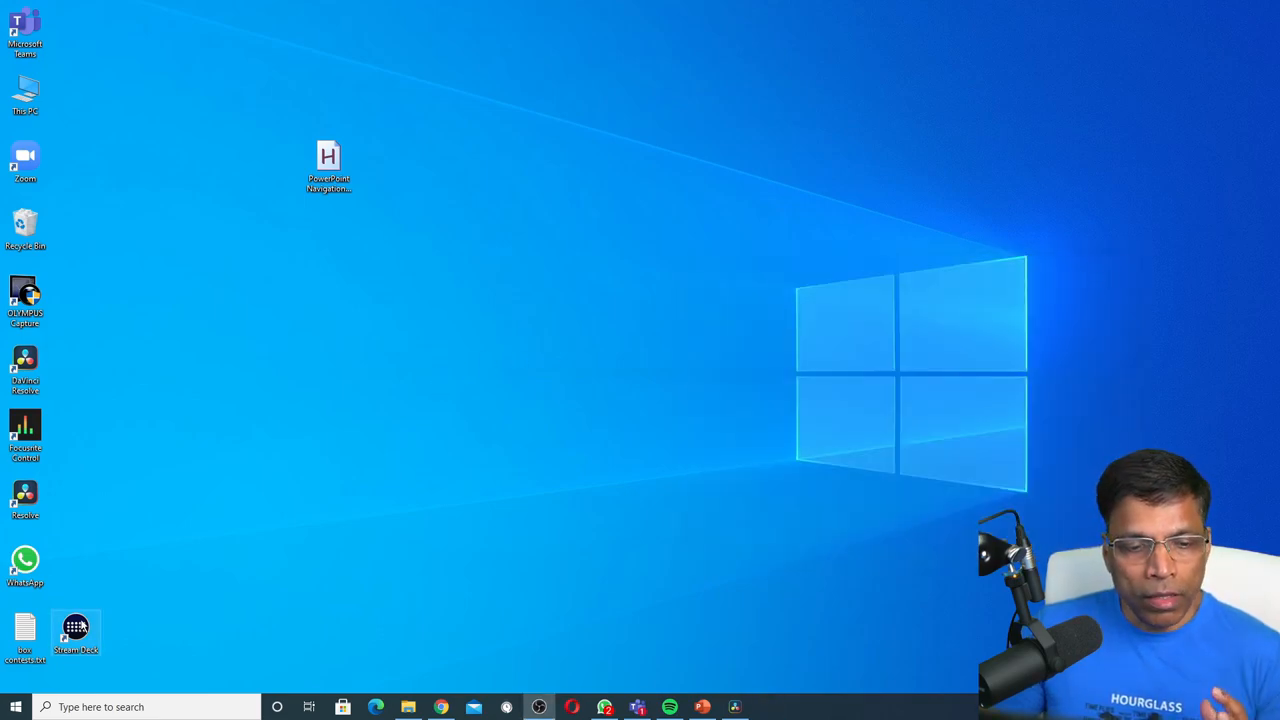
Launch Stream Deck full screen and delete the Next key's F13 hotkey action
{"action": "double_click", "coordinate": [76, 628]}
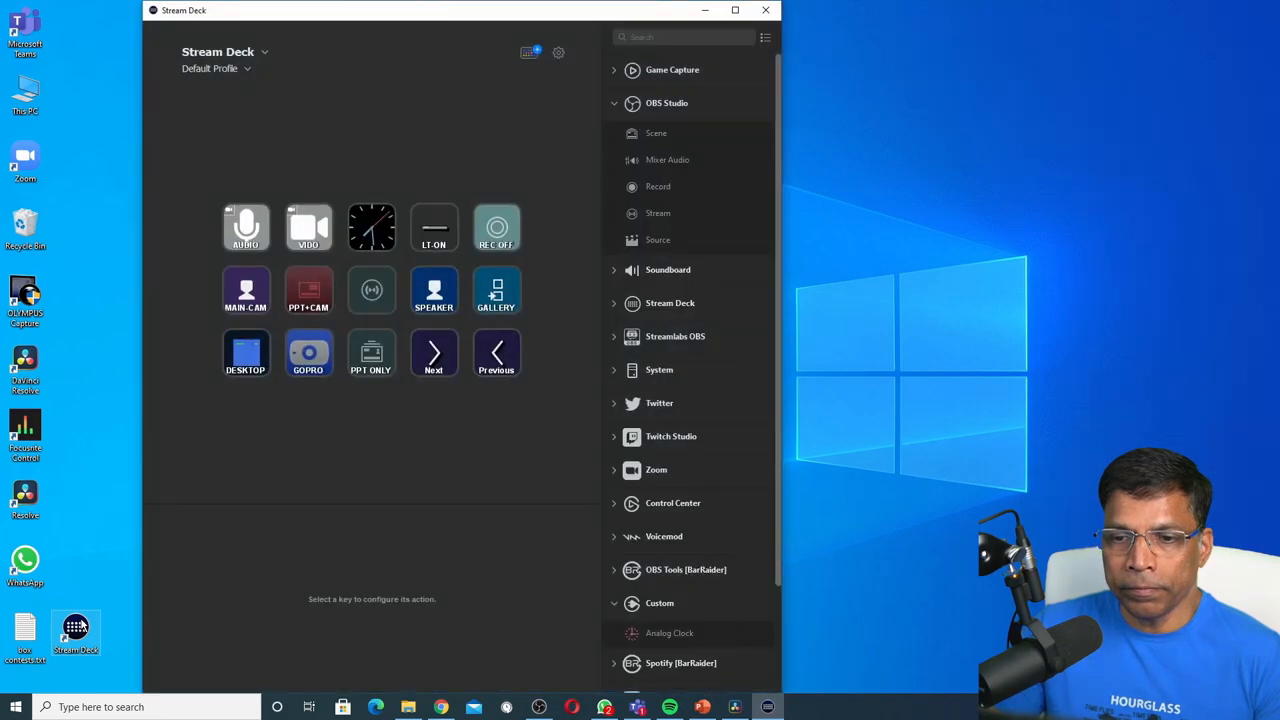
{"action": "left_click", "coordinate": [735, 10]}
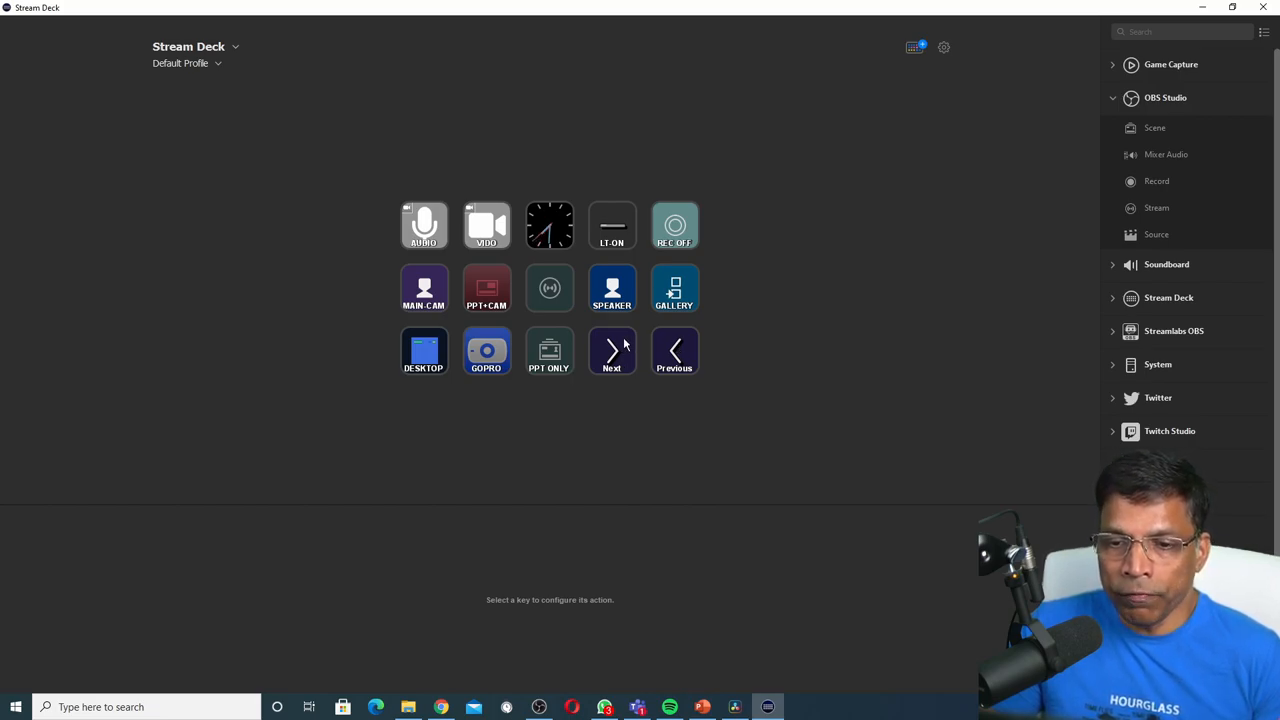
{"action": "left_click", "coordinate": [611, 351]}
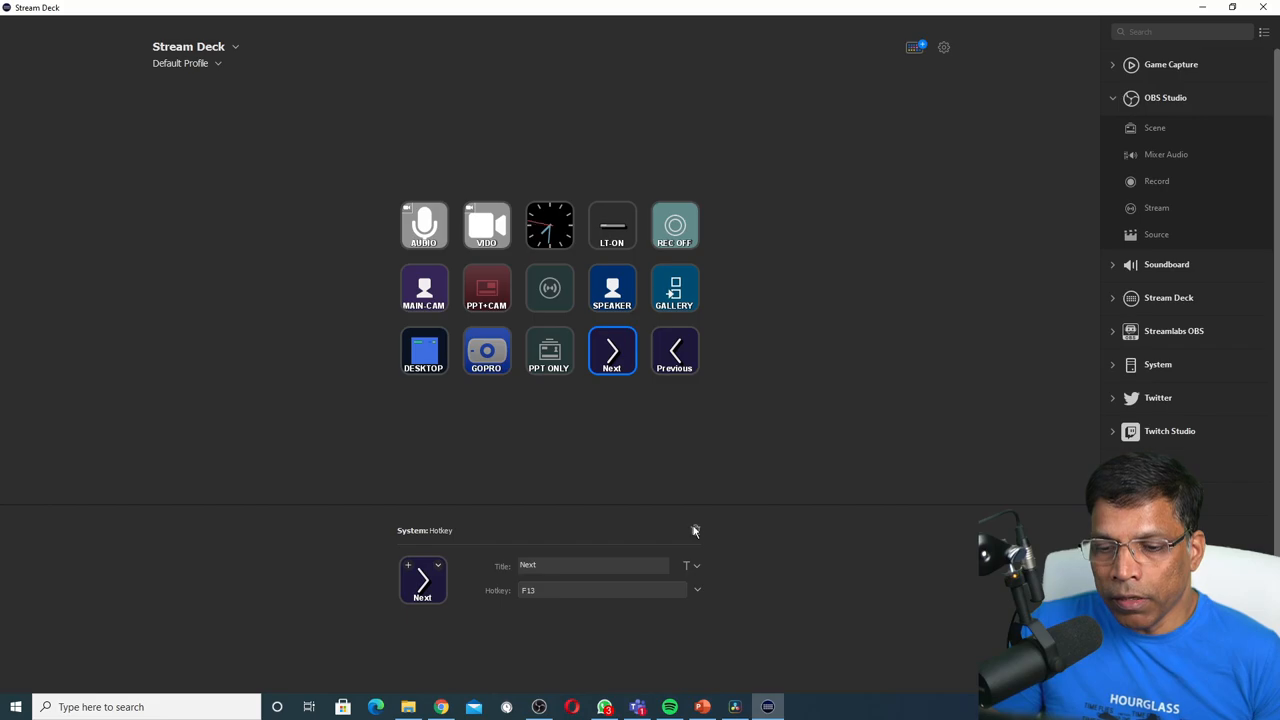
{"action": "left_click", "coordinate": [695, 530]}
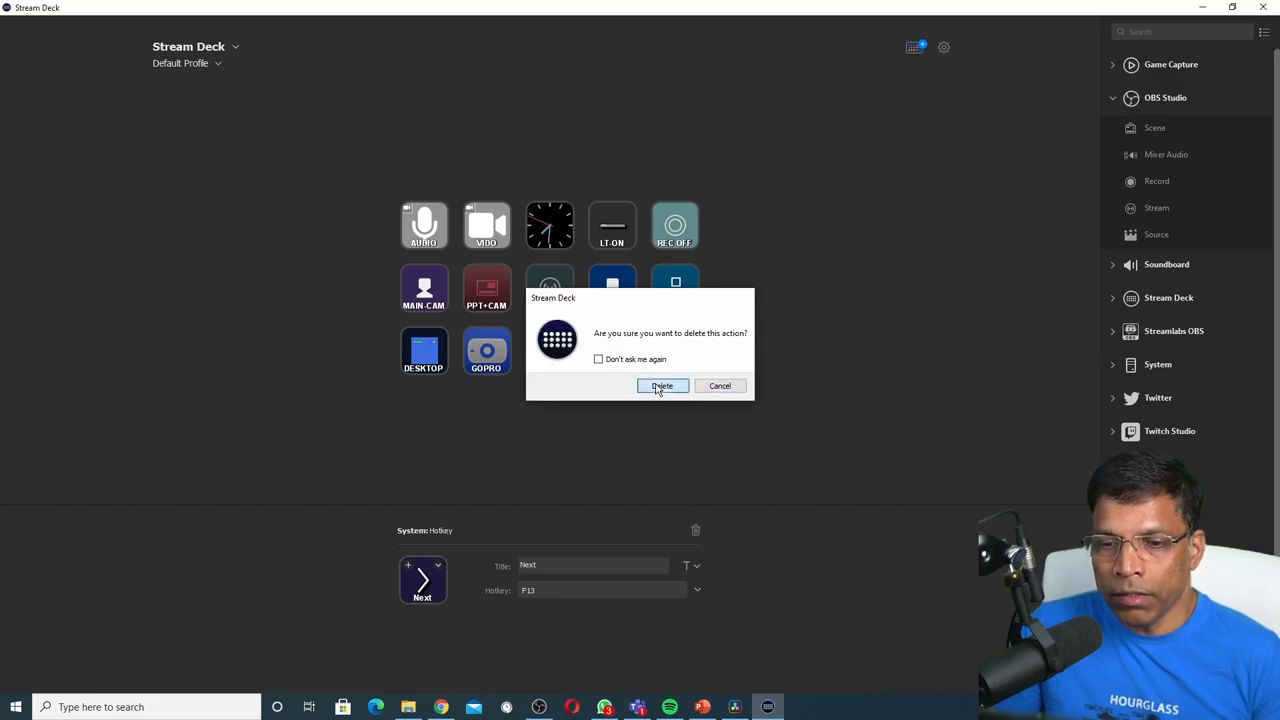
{"action": "left_click", "coordinate": [662, 386]}
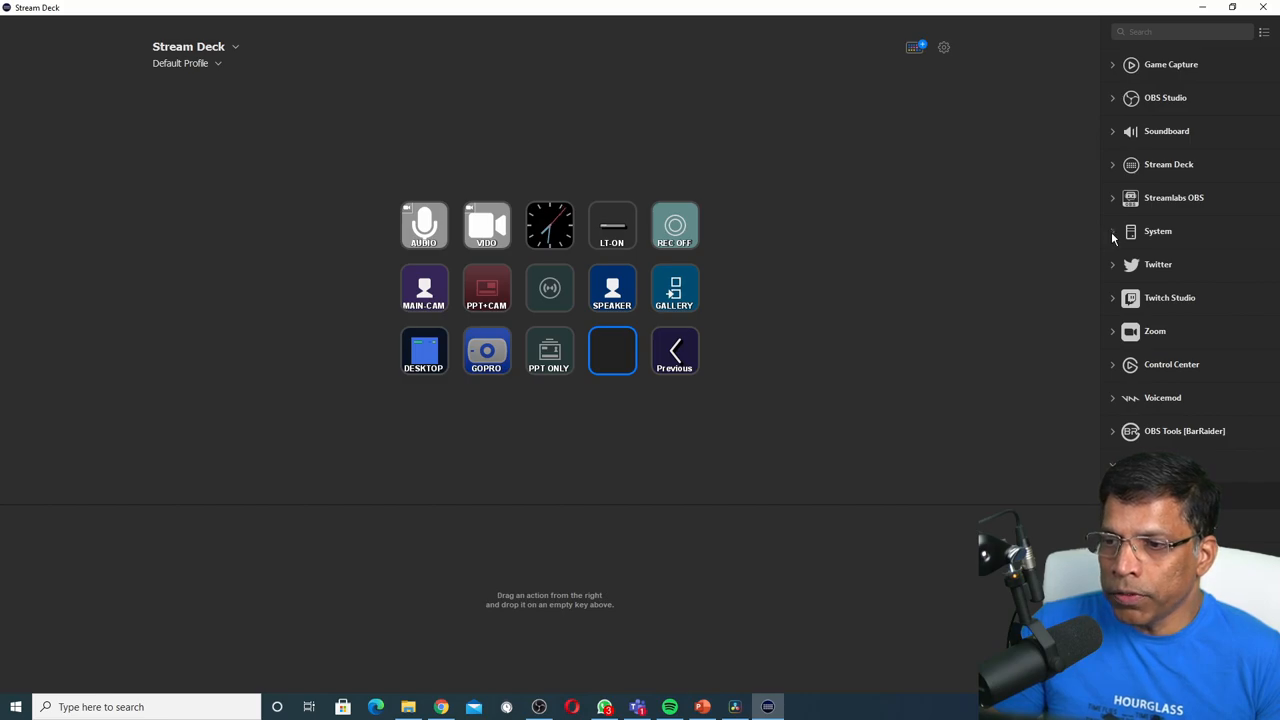
Add a System Hotkey to the empty key, titled NEXT, with an arrow icon, sending F13
{"action": "left_click", "coordinate": [1158, 231]}
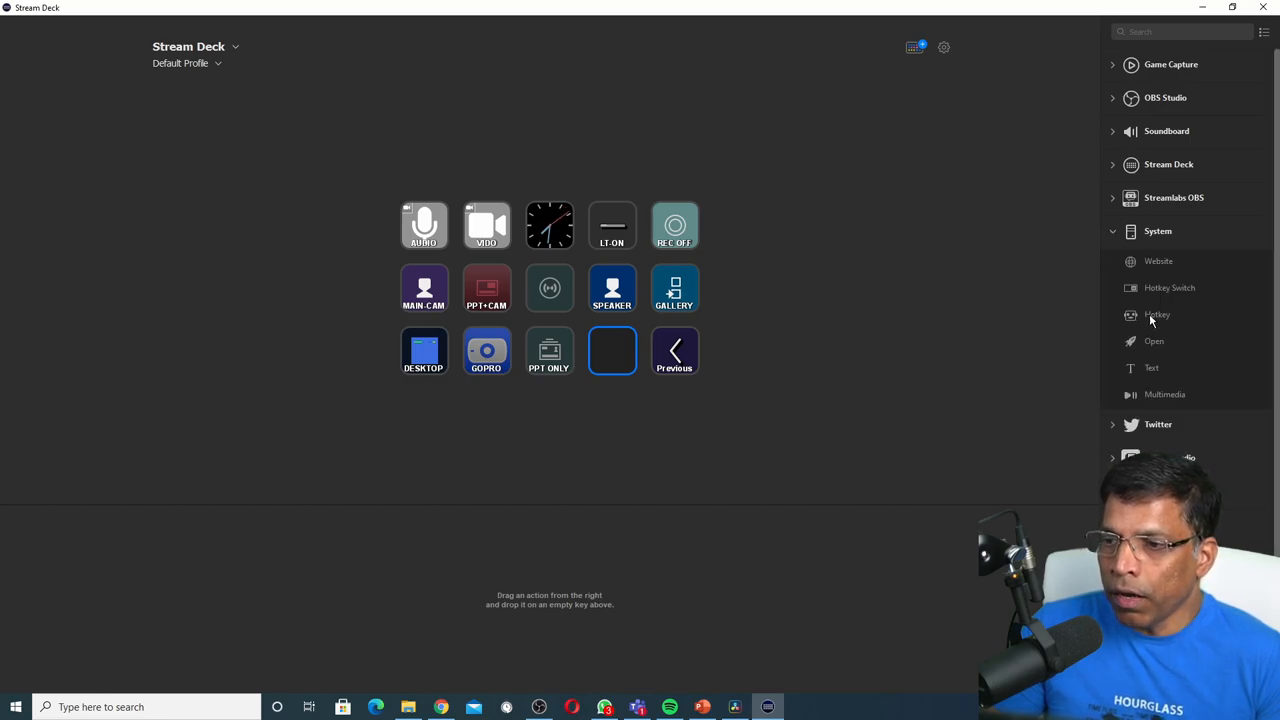
{"action": "left_click_drag", "start_coordinate": [1157, 314], "coordinate": [625, 345]}
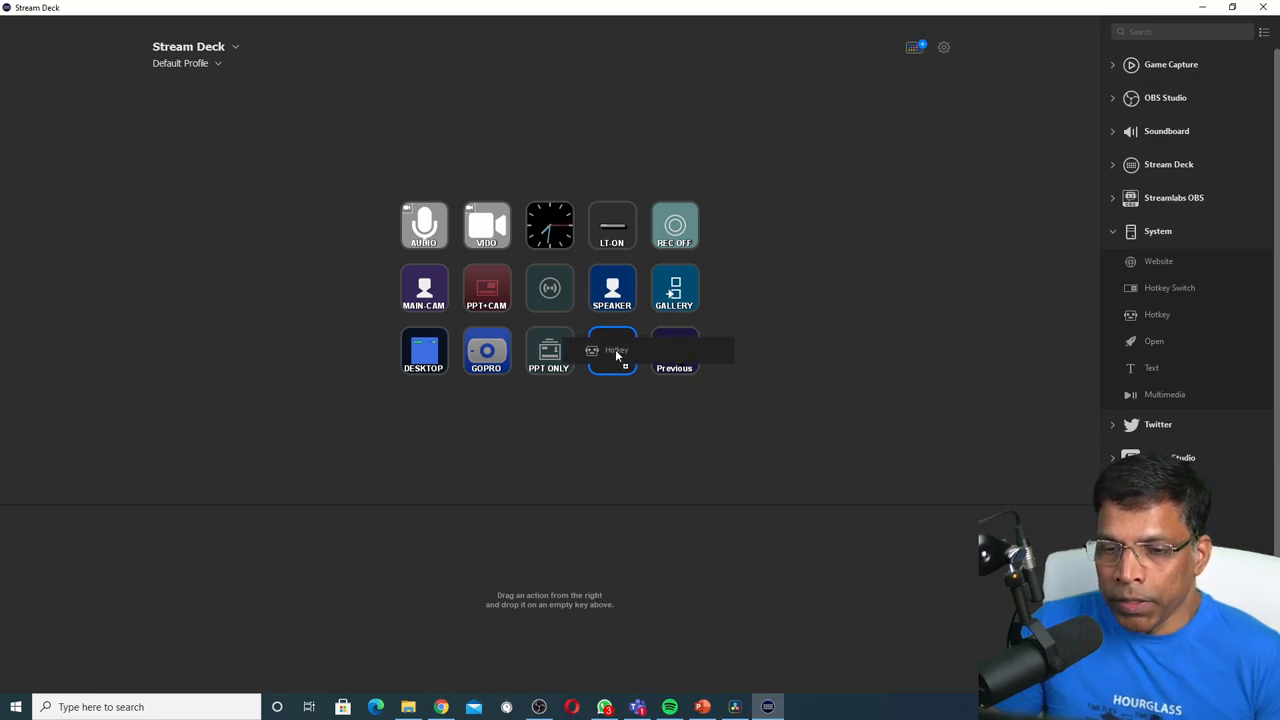
{"action": "left_click", "coordinate": [612, 350]}
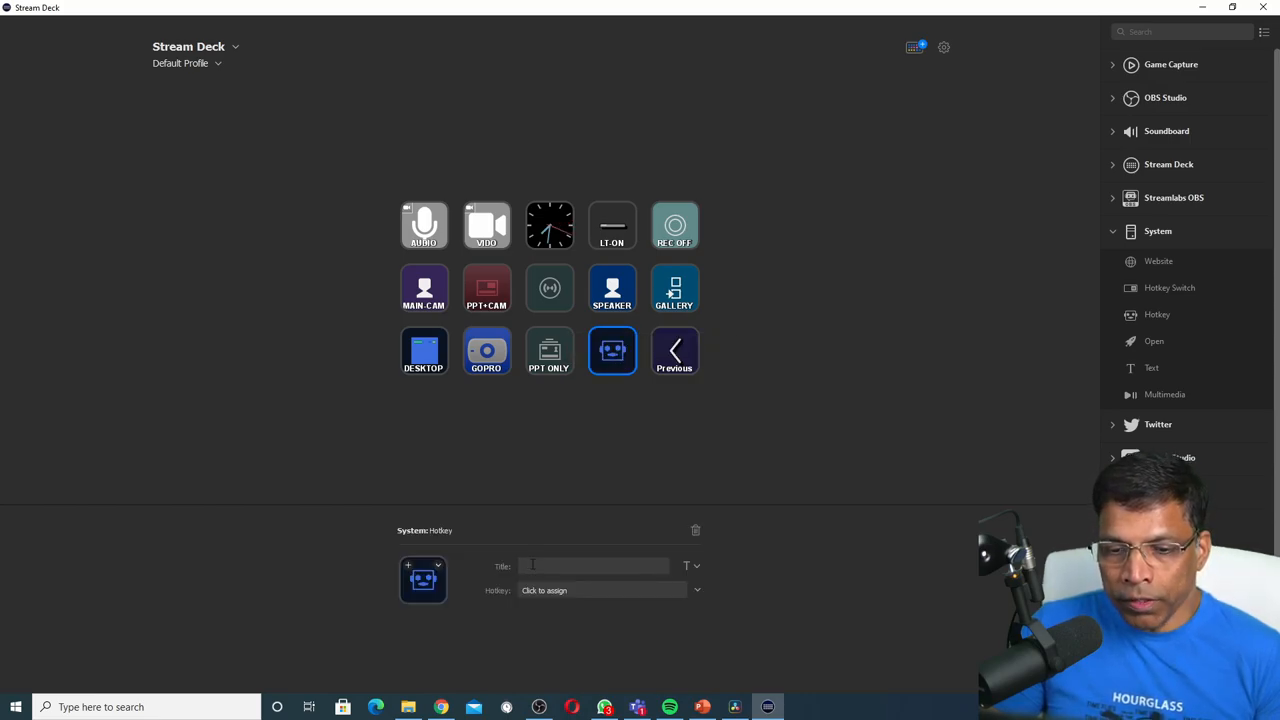
{"action": "type", "text": "NEXT"}
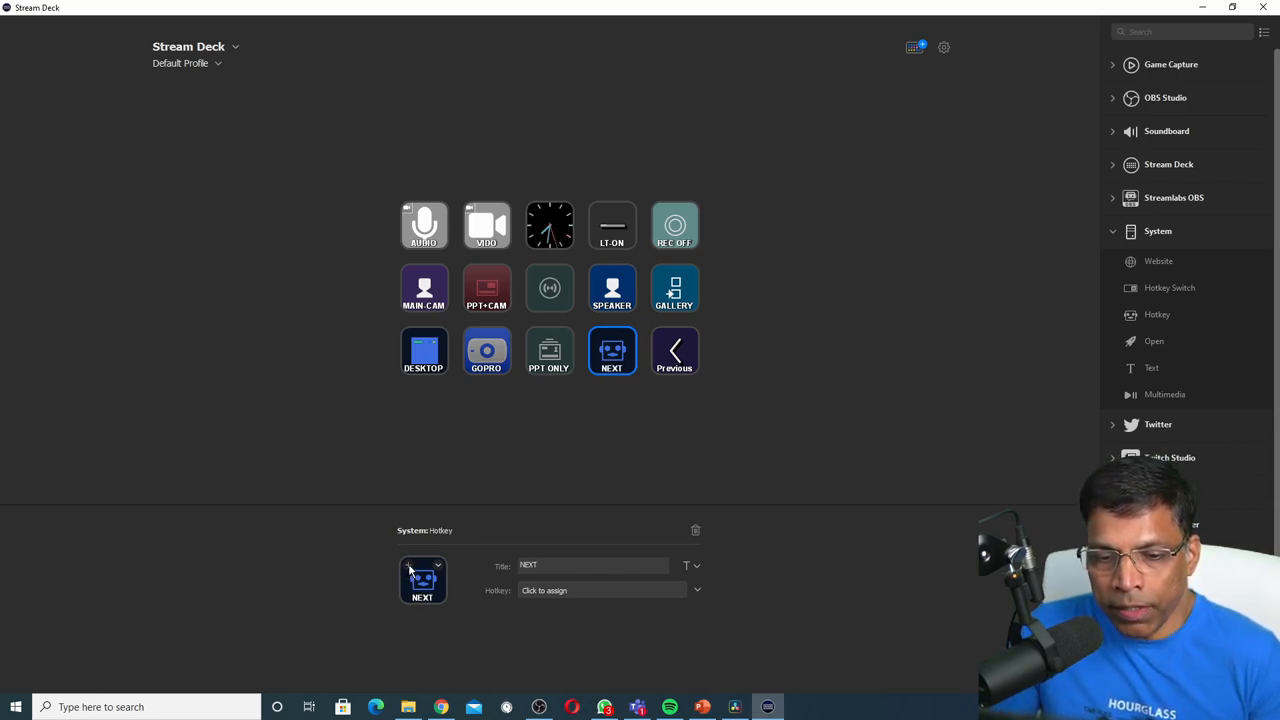
{"action": "left_click", "coordinate": [422, 580]}
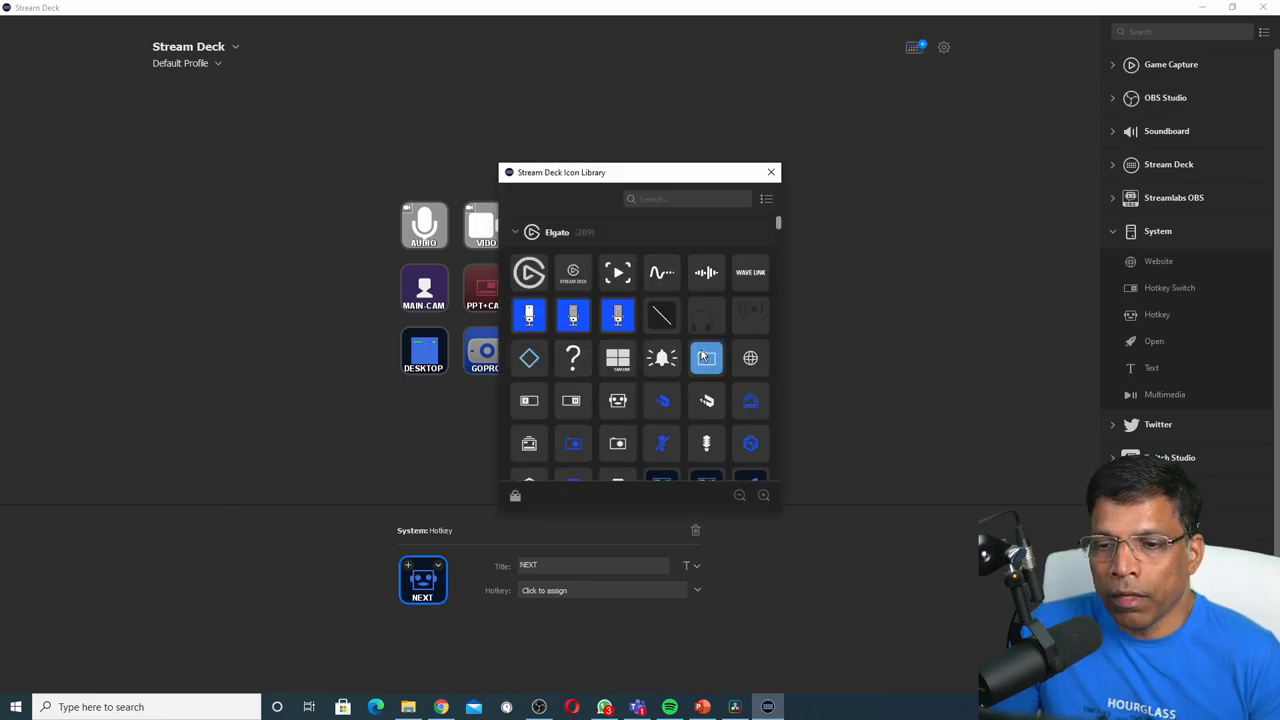
{"action": "scroll", "scroll_direction": "down", "scroll_amount": 3}
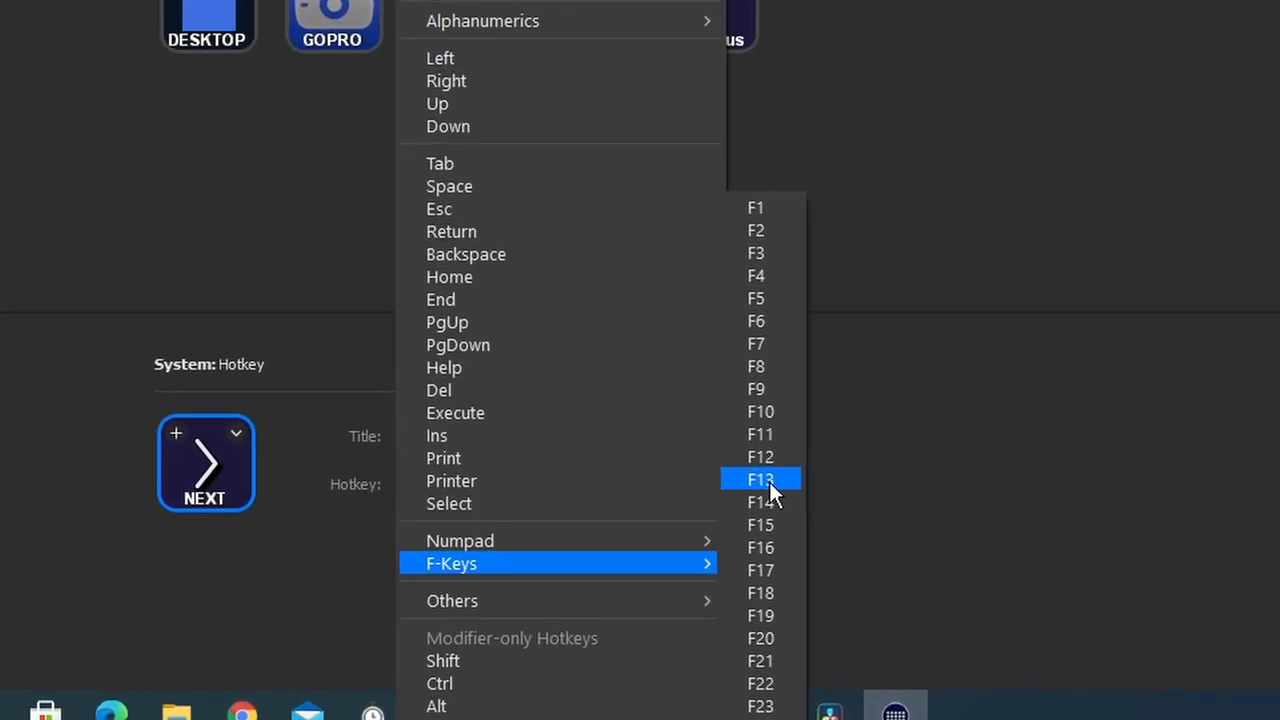
{"action": "left_click", "coordinate": [760, 479]}
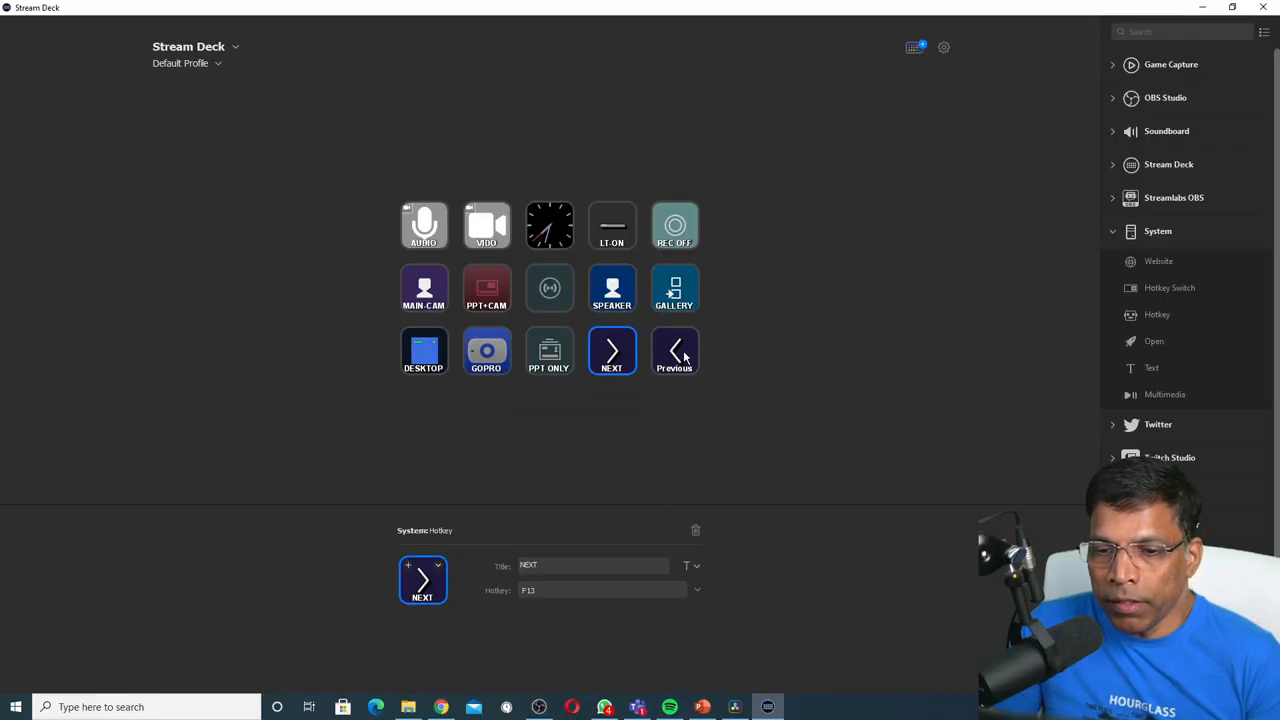
Select the Previous key to verify its title is Previous and its hotkey is F14
{"action": "left_click", "coordinate": [674, 351]}
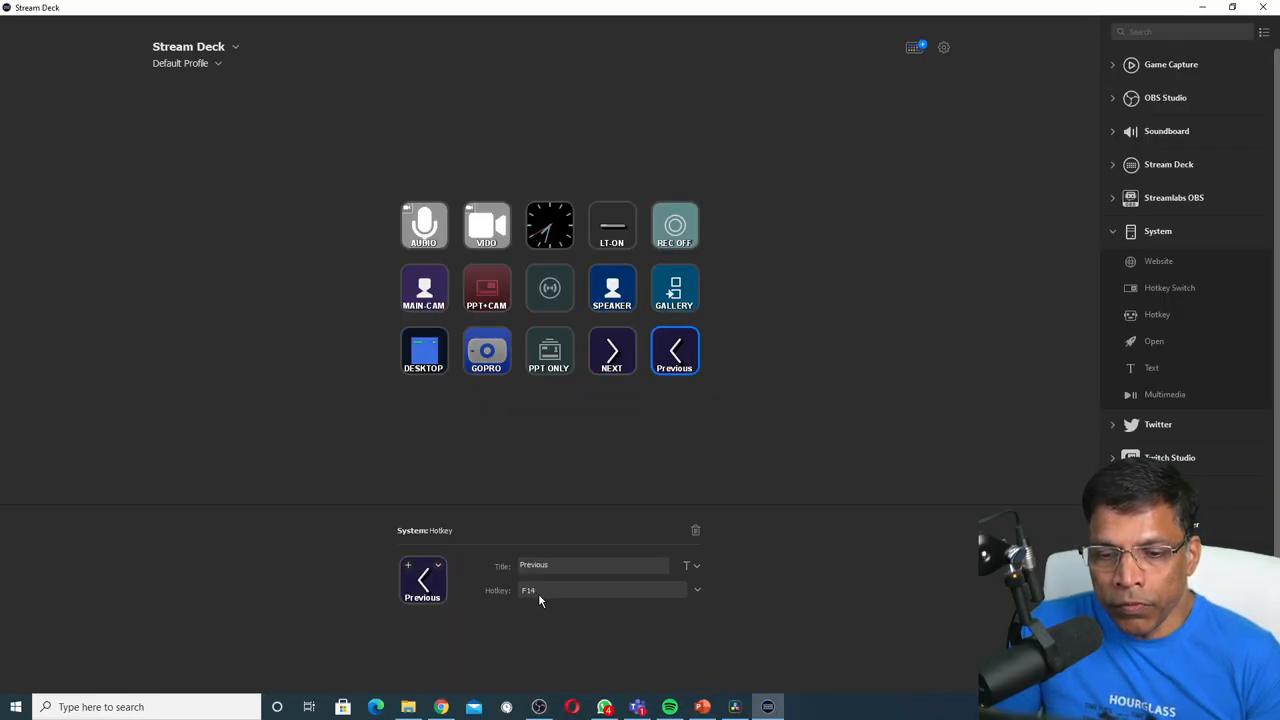
{"action": "mouse_move", "coordinate": [510, 585]}
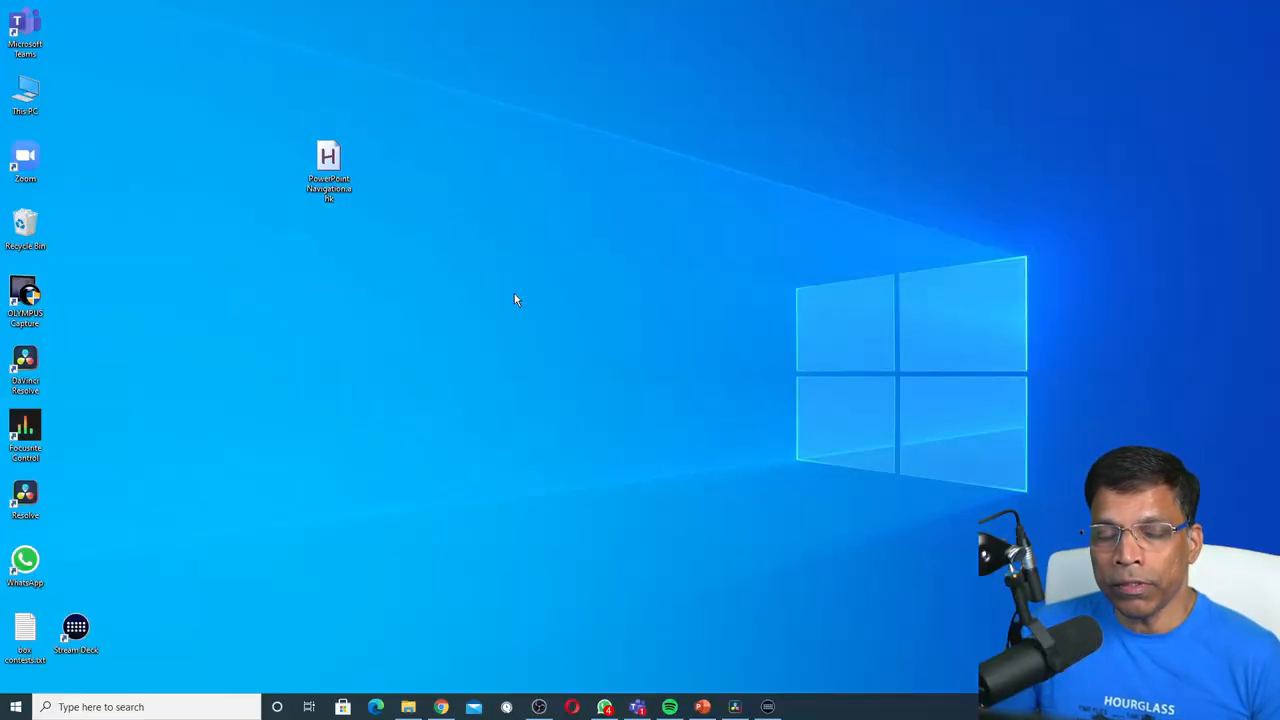
{"action": "mouse_move", "coordinate": [329, 160]}
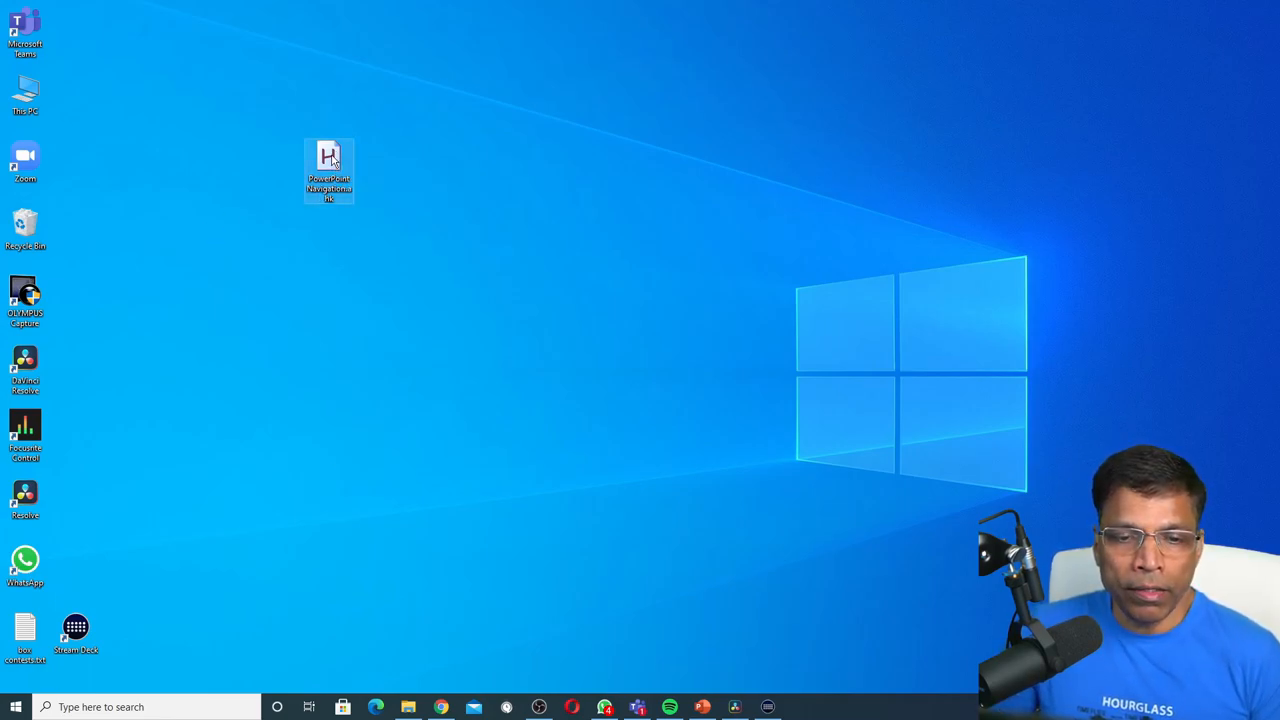
Copy PowerPoint Navigation.ahk and paste it into %appdata%\Microsoft\Windows\Start Menu\Programs\Startup
{"action": "right_click", "coordinate": [329, 170]}
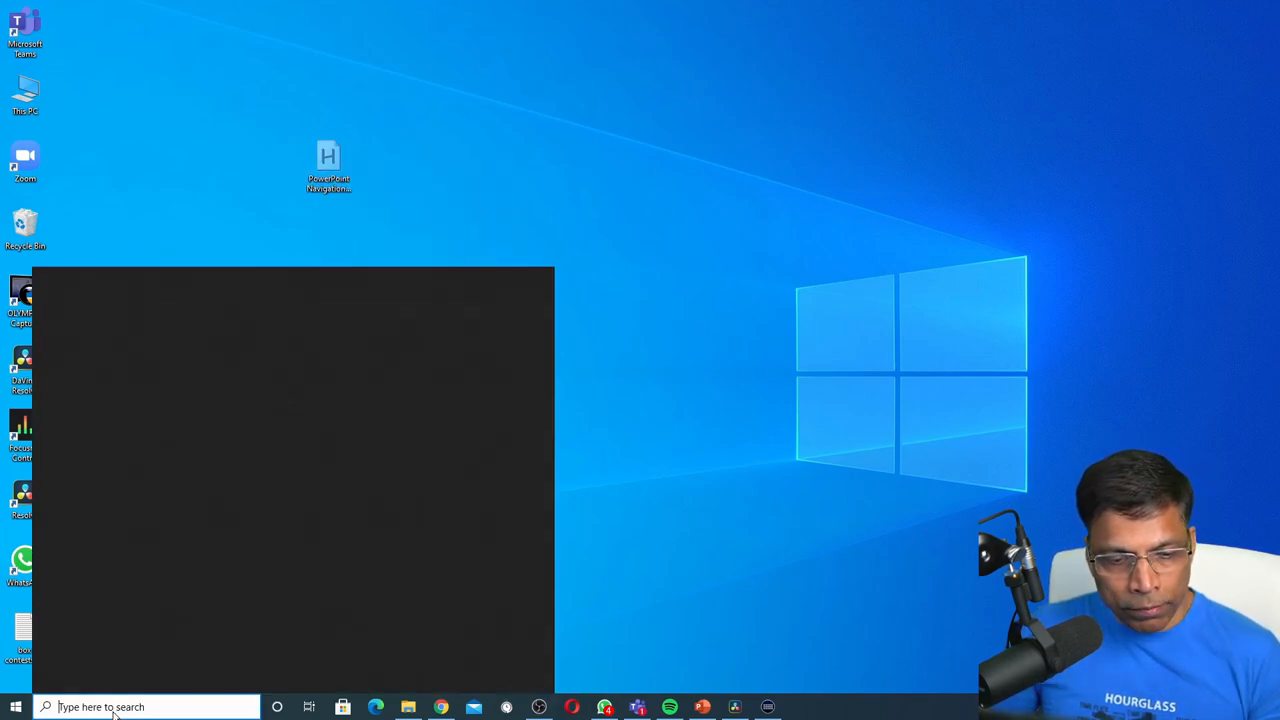
{"action": "type", "text": "%a"}
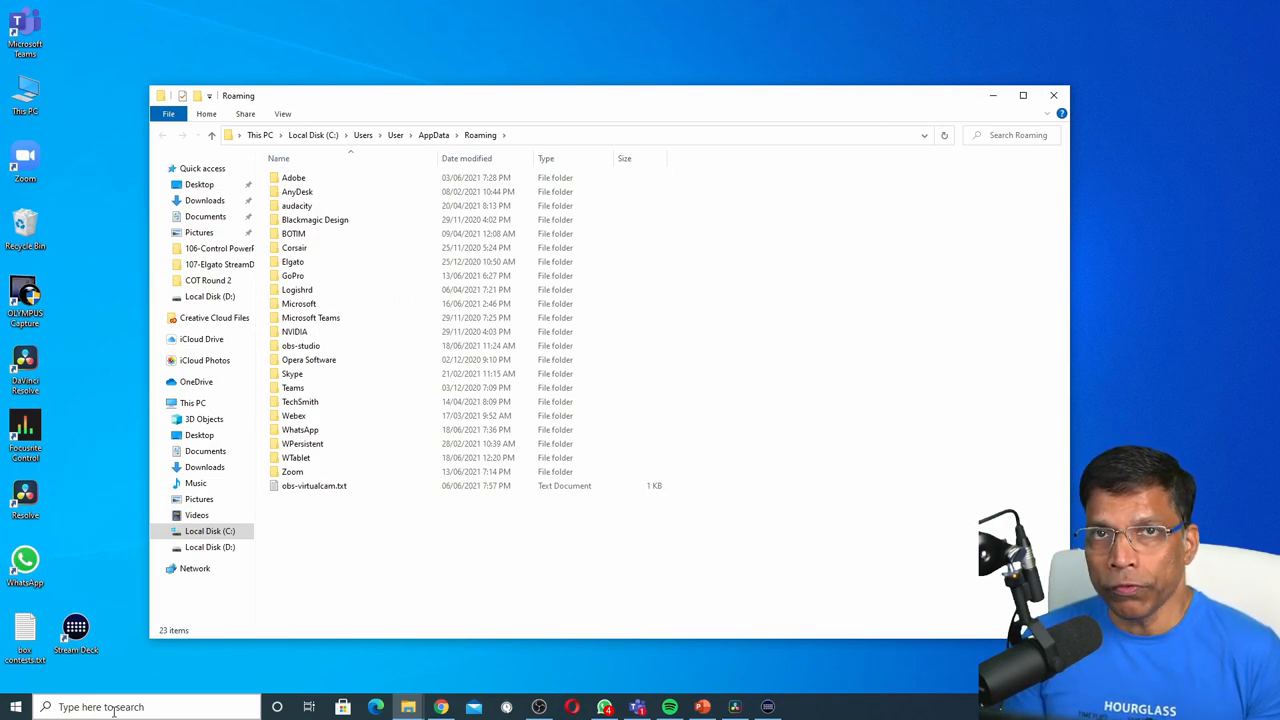
{"action": "left_click", "coordinate": [298, 303]}
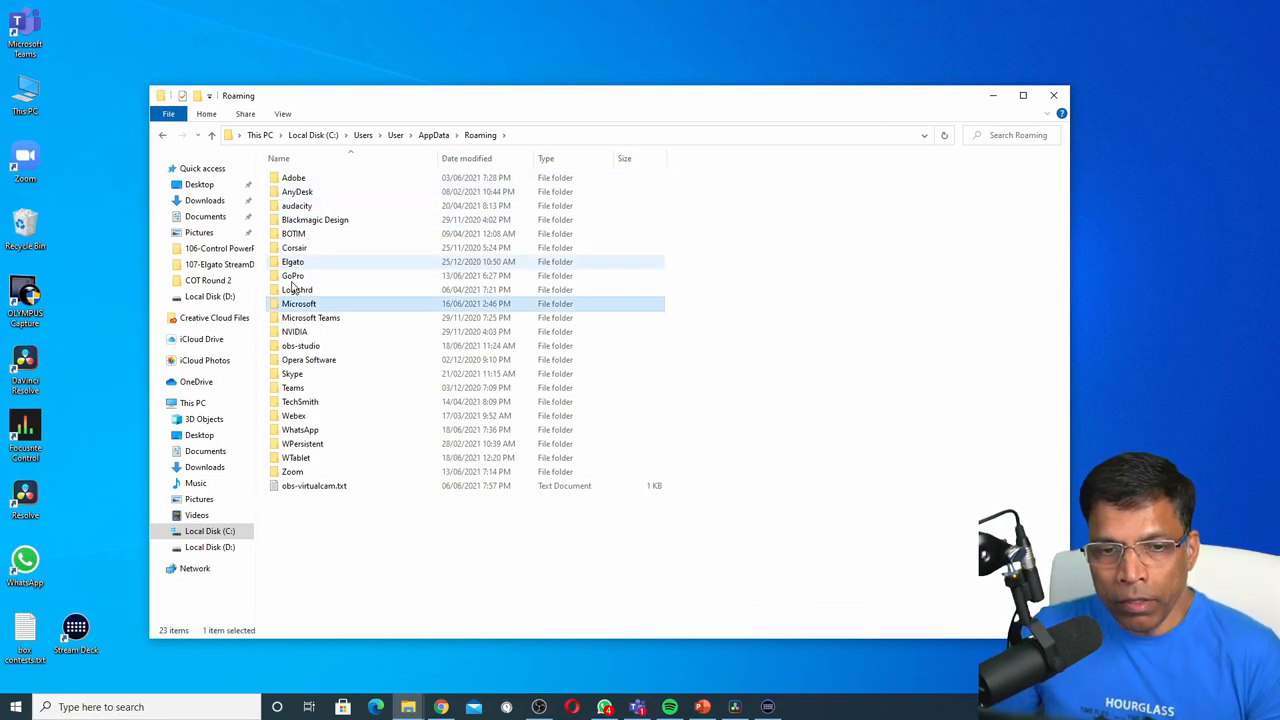
{"action": "double_click", "coordinate": [298, 303]}
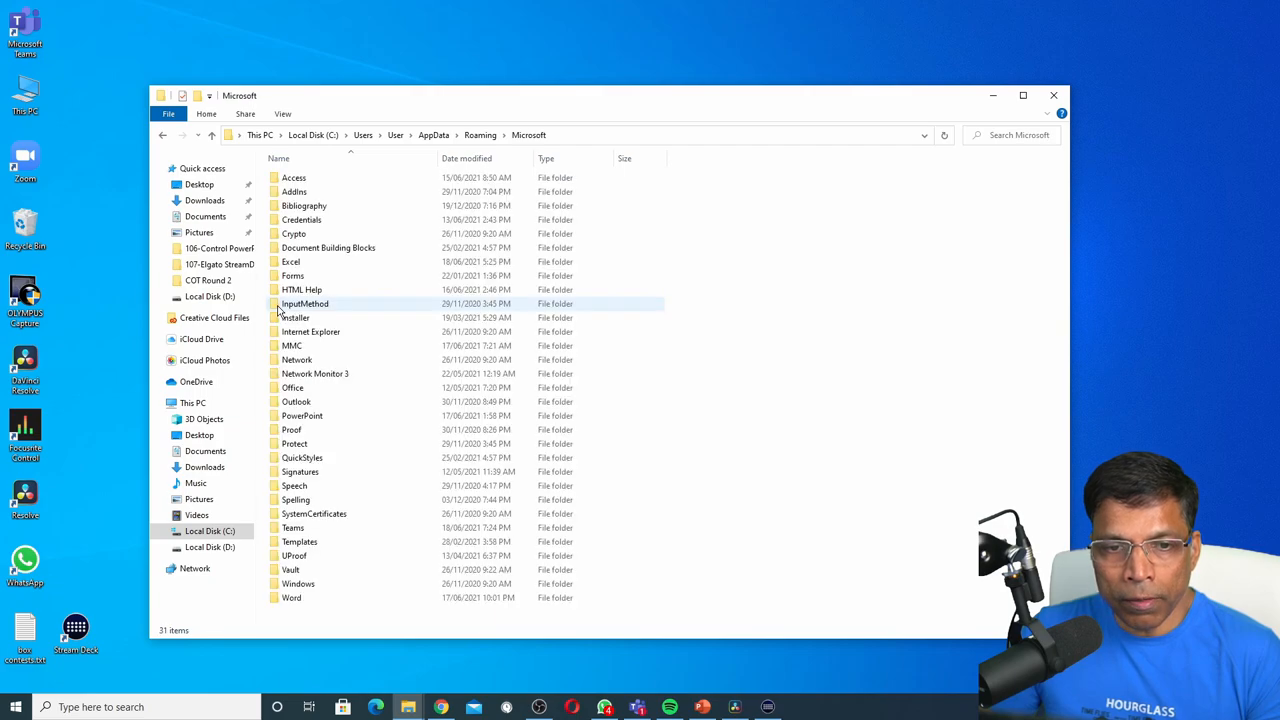
{"action": "double_click", "coordinate": [298, 583]}
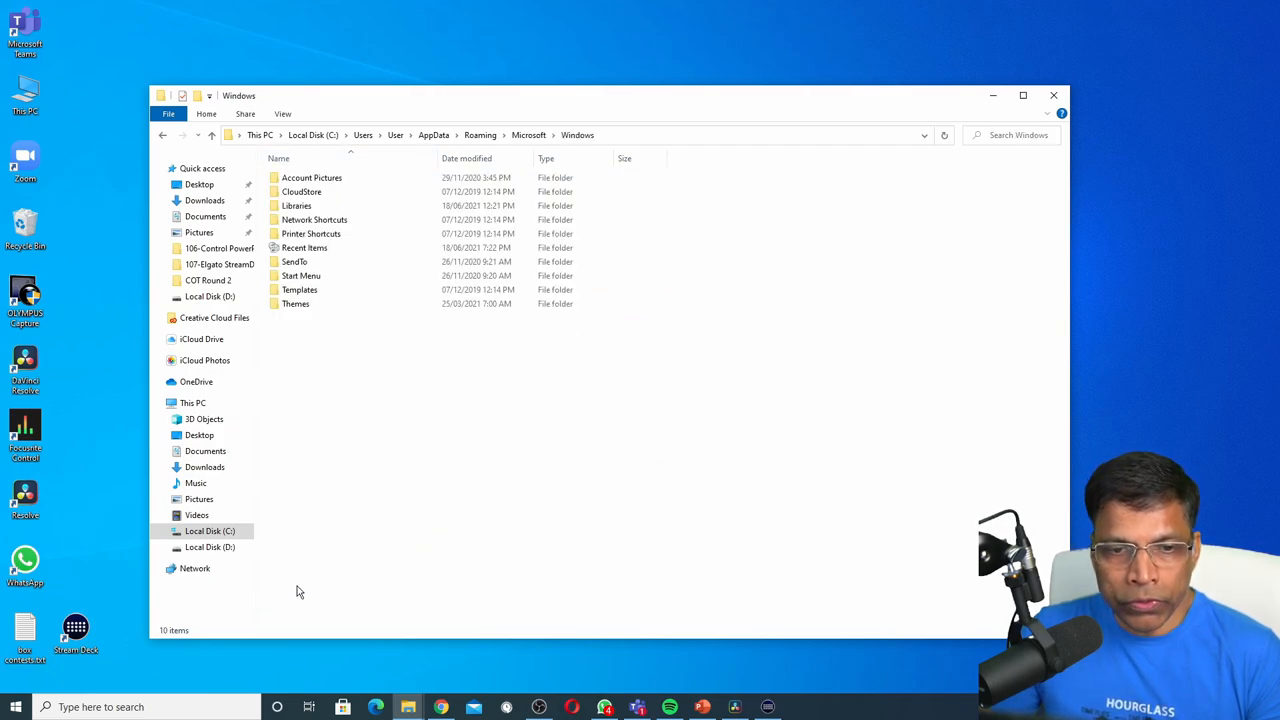
{"action": "double_click", "coordinate": [301, 275]}
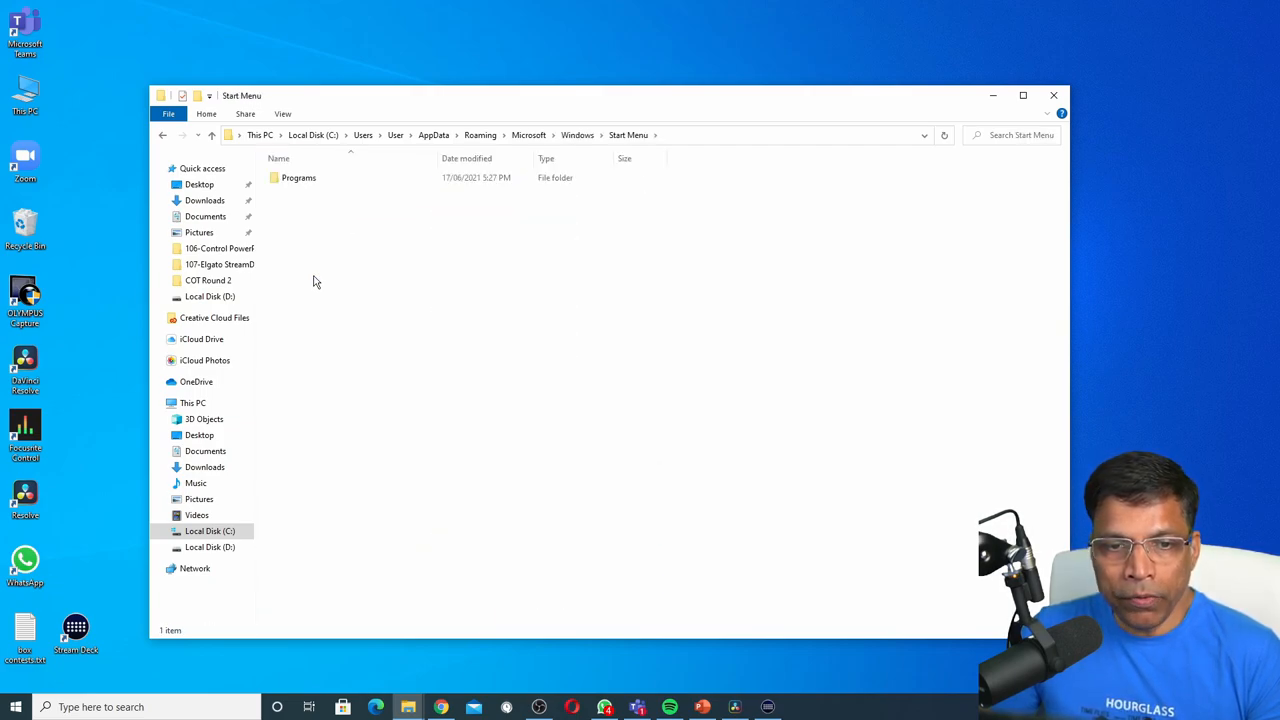
{"action": "double_click", "coordinate": [298, 177]}
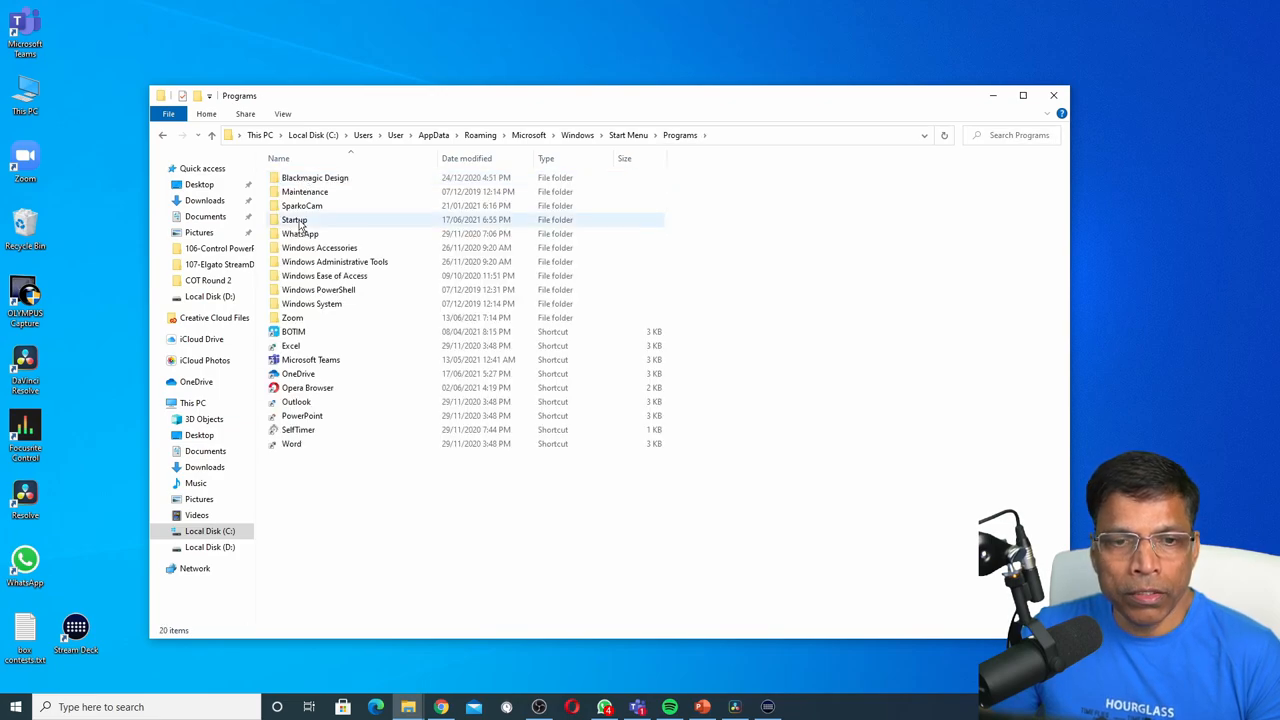
{"action": "double_click", "coordinate": [294, 219]}
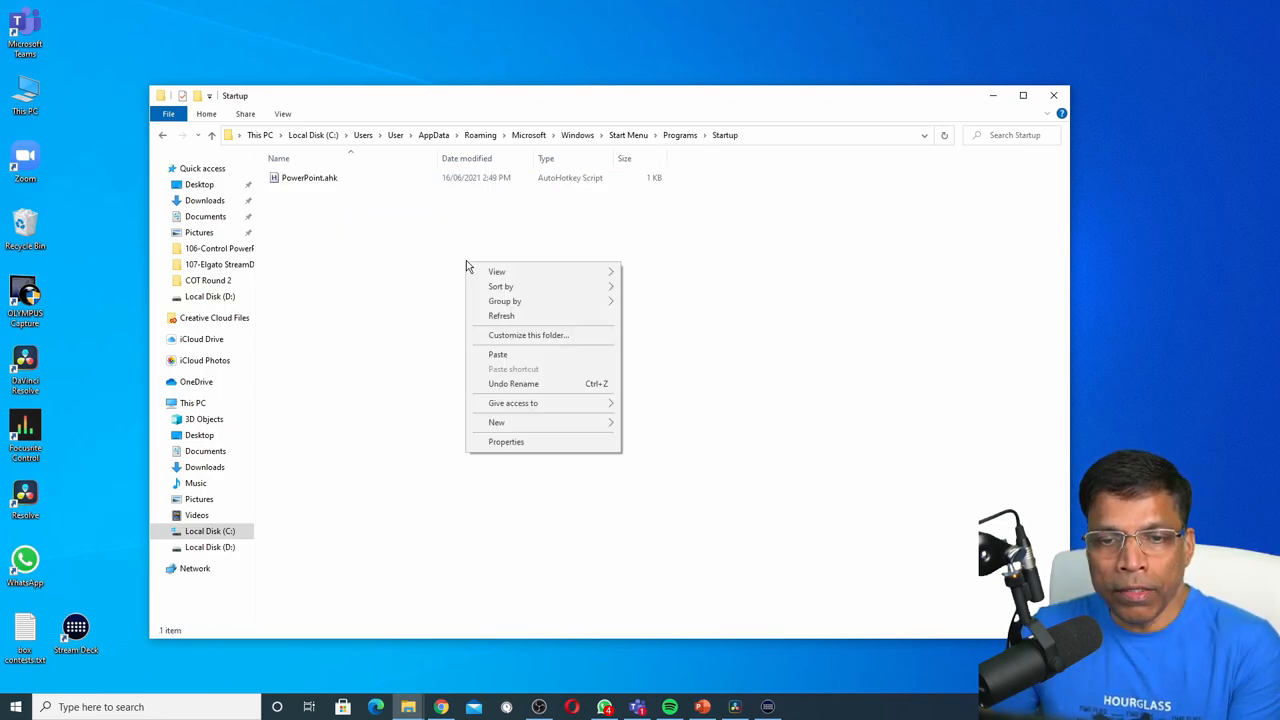
{"action": "left_click", "coordinate": [498, 354]}
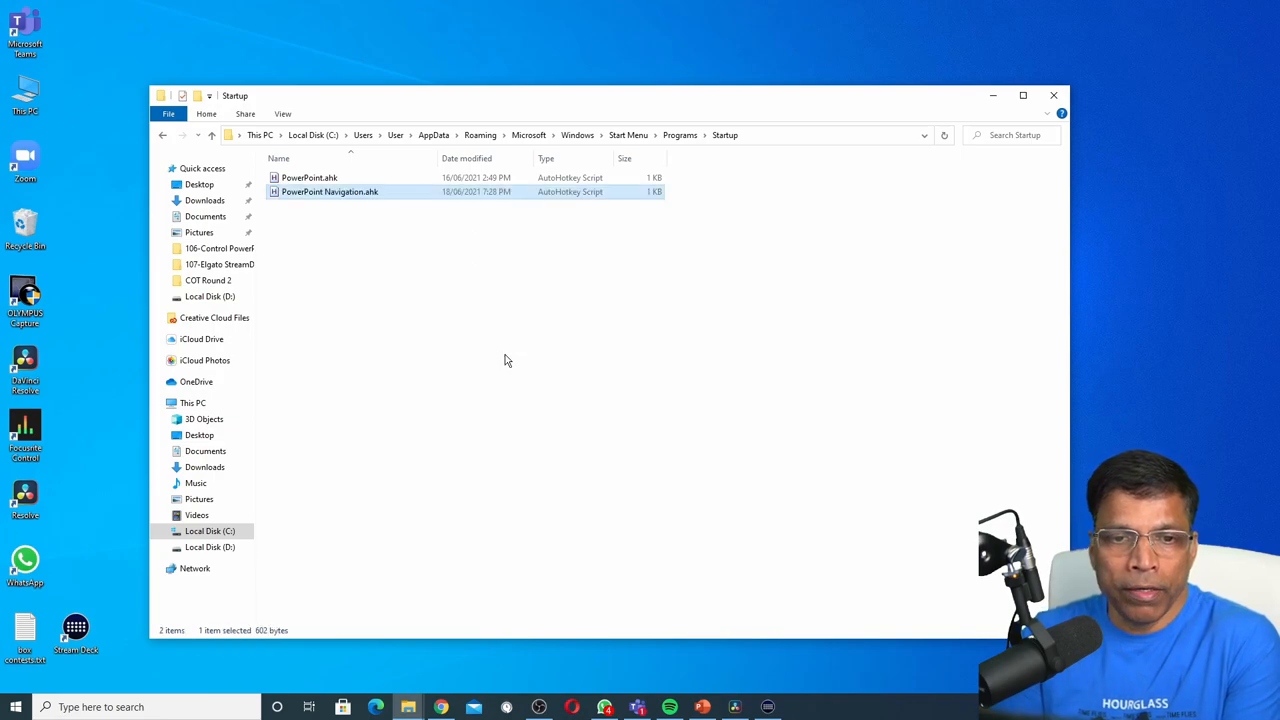